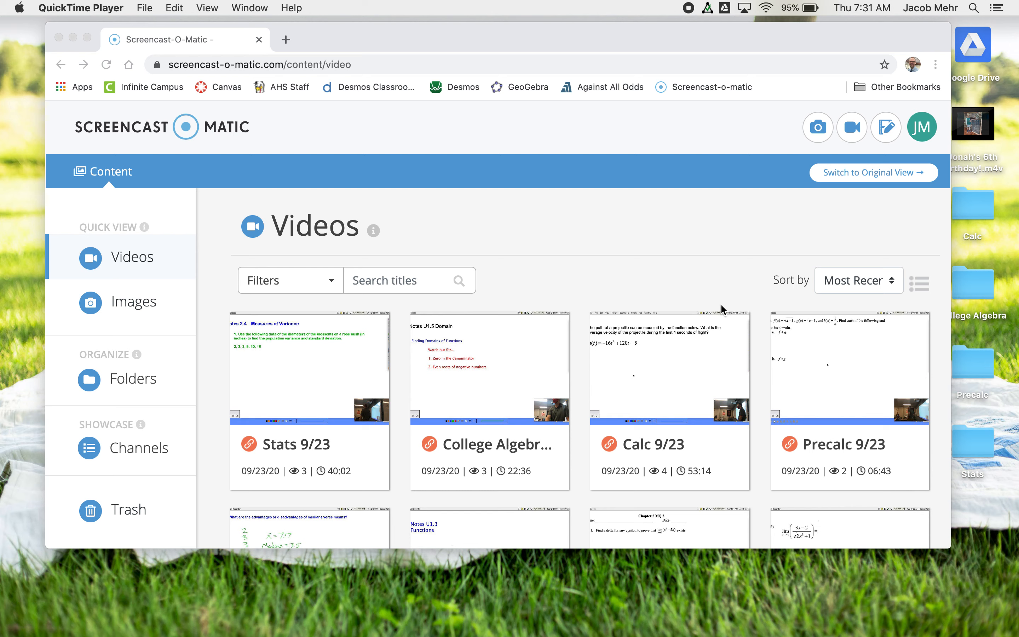
pyautogui.moveTo(722, 323)
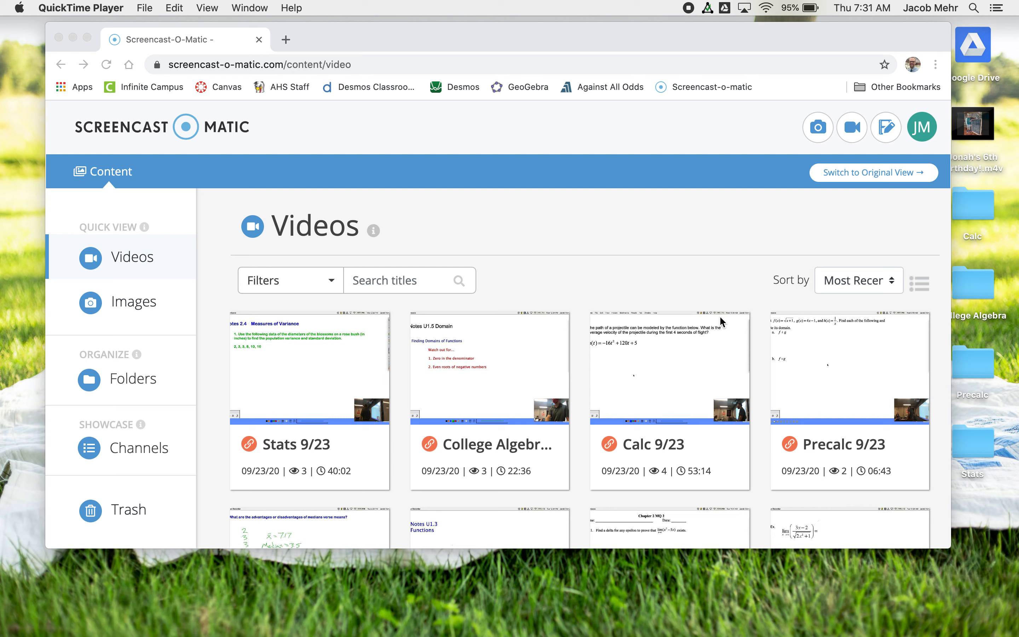
pyautogui.moveTo(3, 144)
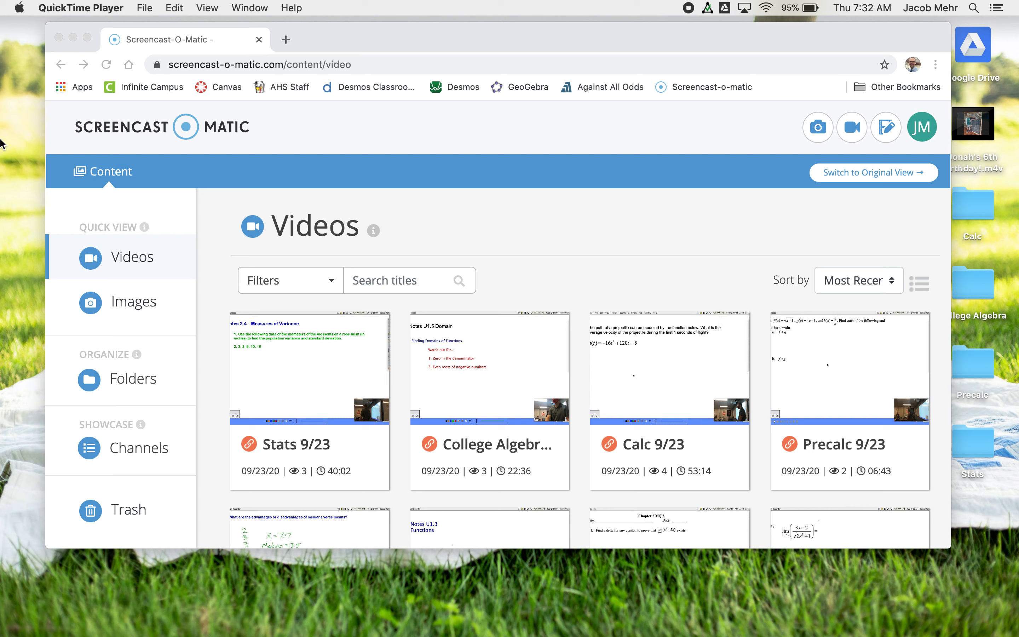
# Step: Show Macintosh HD storage from the Apple menu: 137.11 GB available of 250.69 GB
pyautogui.click(17, 7)
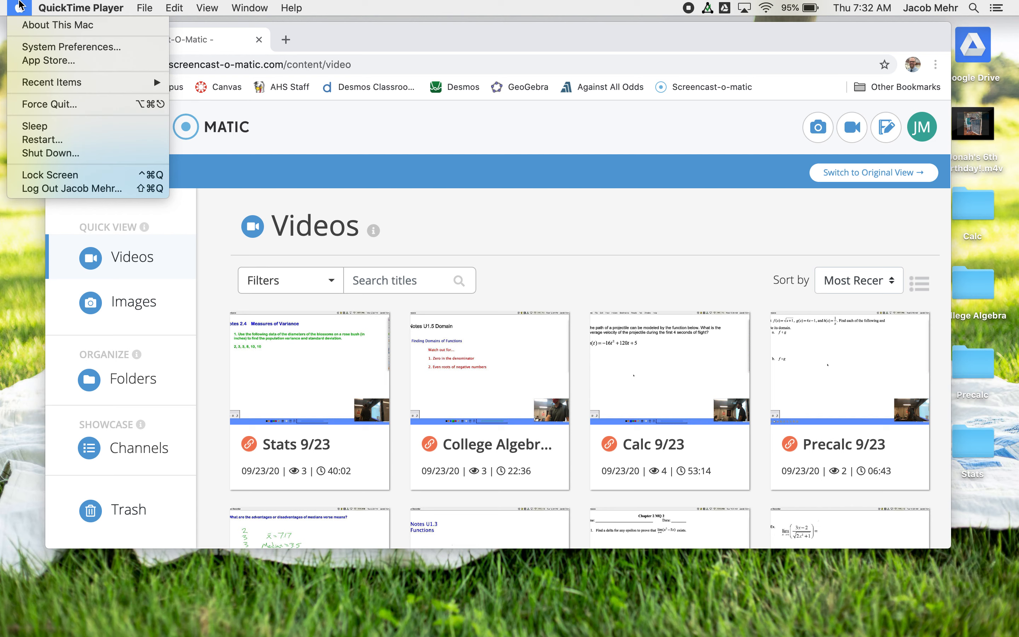
pyautogui.moveTo(49, 24)
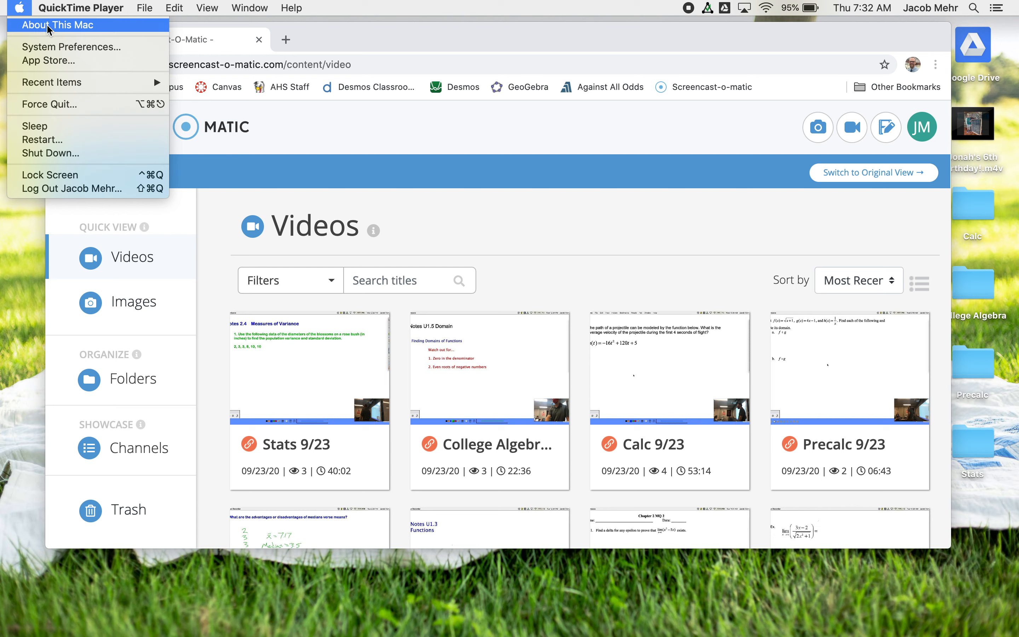
pyautogui.click(59, 25)
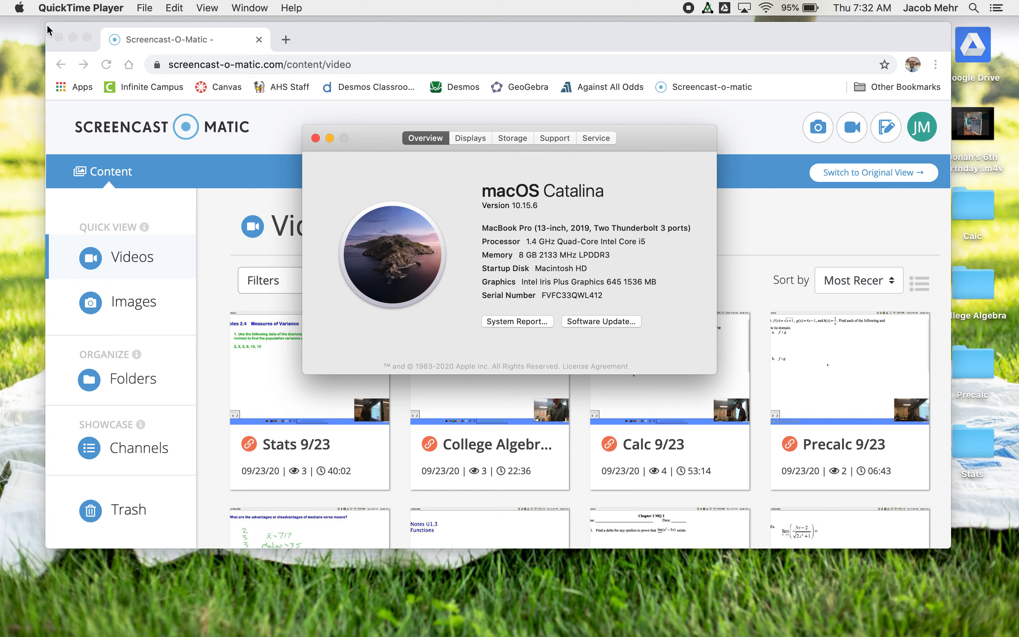
pyautogui.click(513, 138)
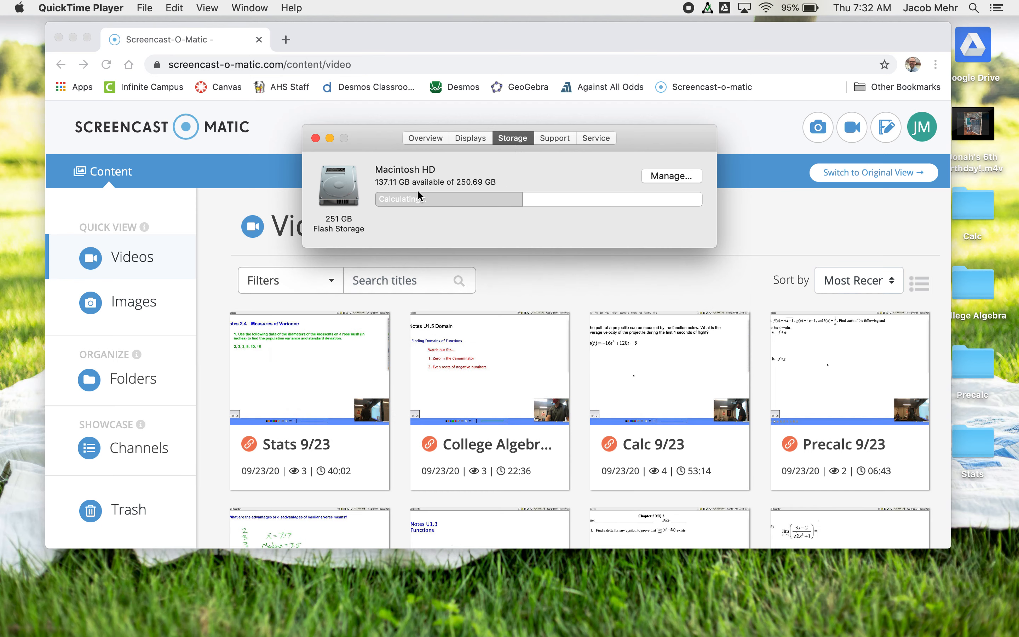
pyautogui.moveTo(389, 192)
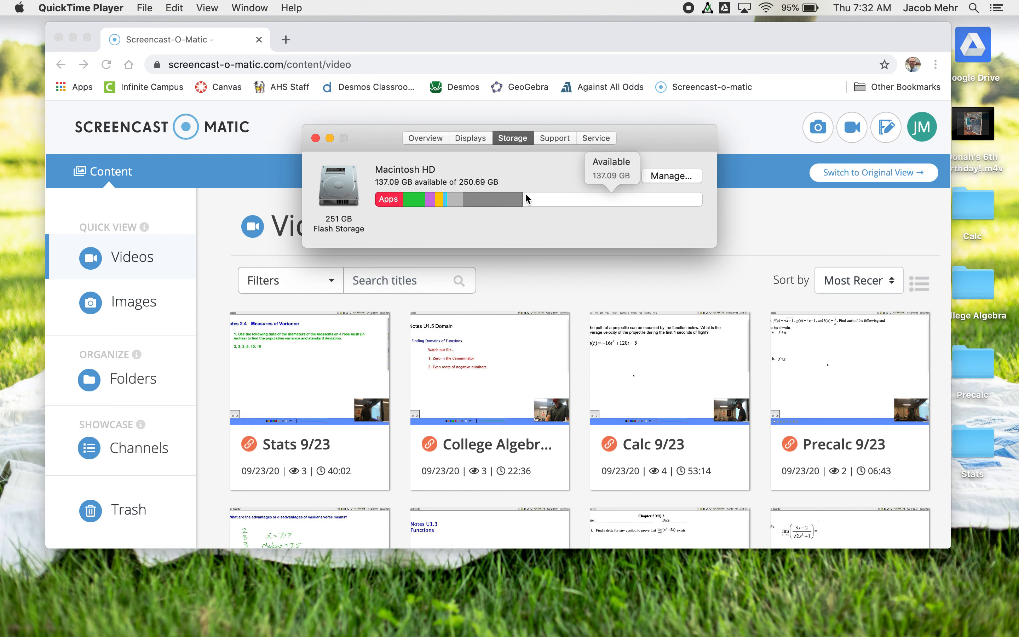
pyautogui.moveTo(698, 201)
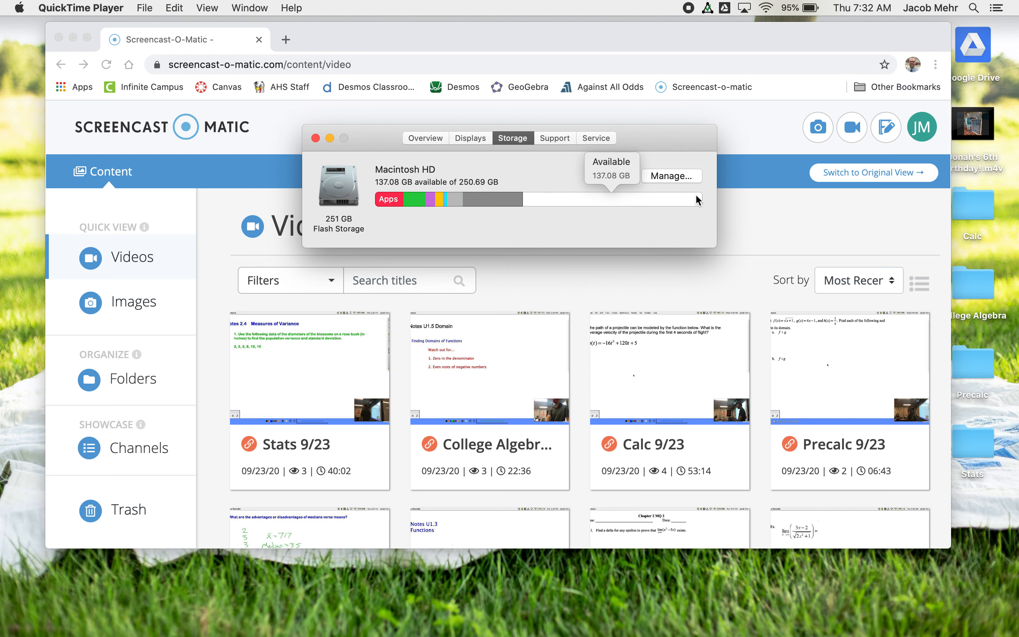
pyautogui.moveTo(455, 187)
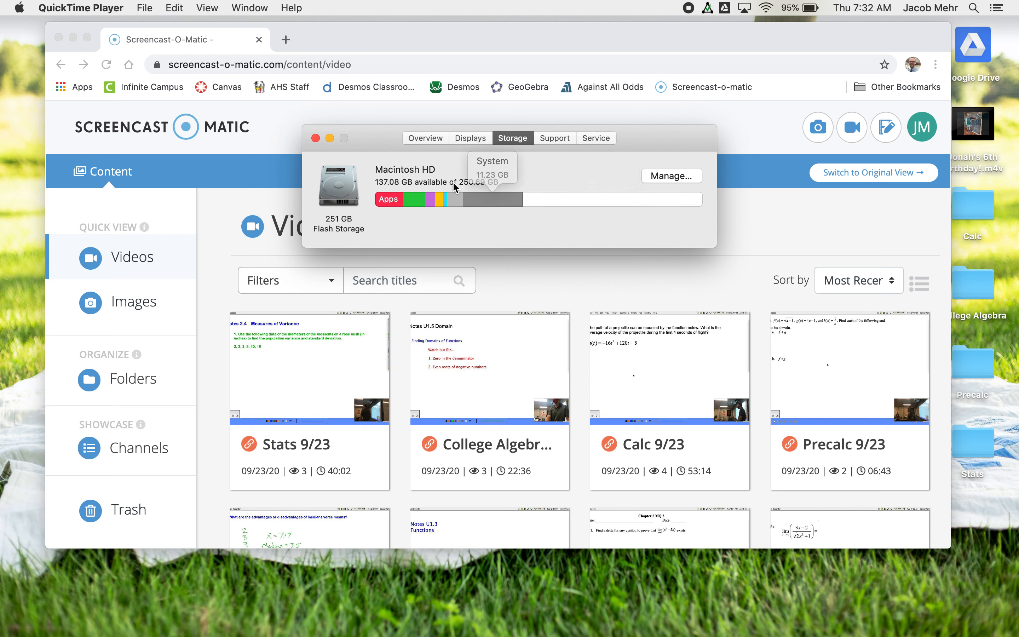
pyautogui.moveTo(432, 204)
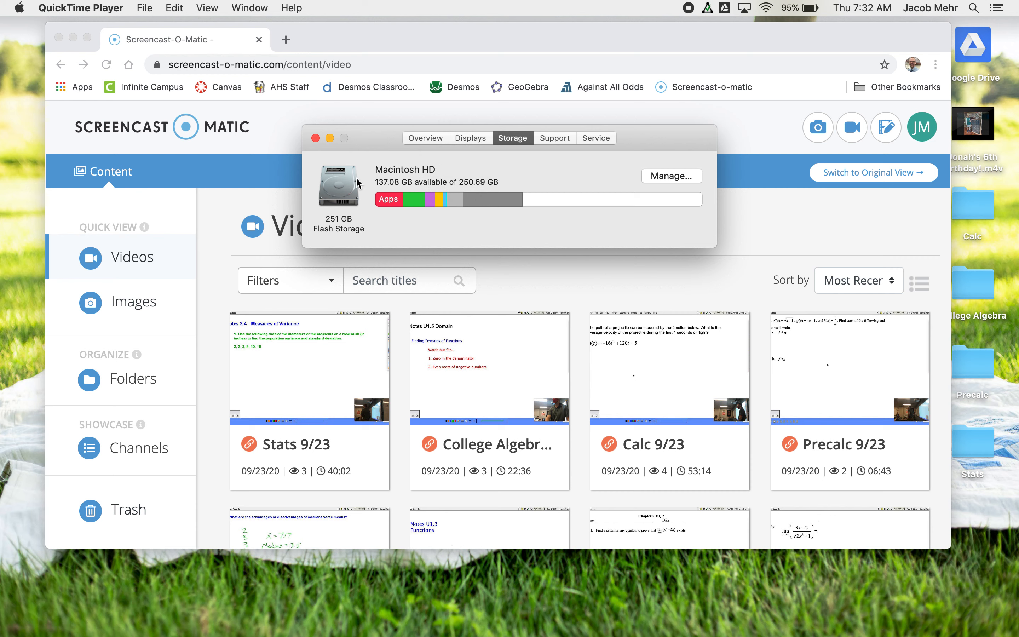
pyautogui.moveTo(306, 170)
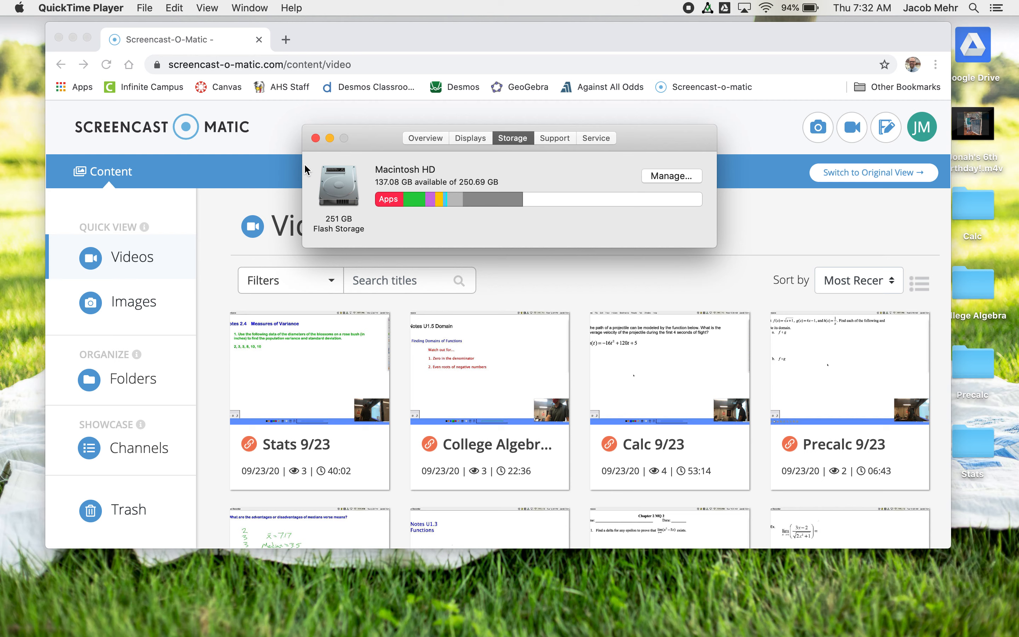
pyautogui.moveTo(316, 138)
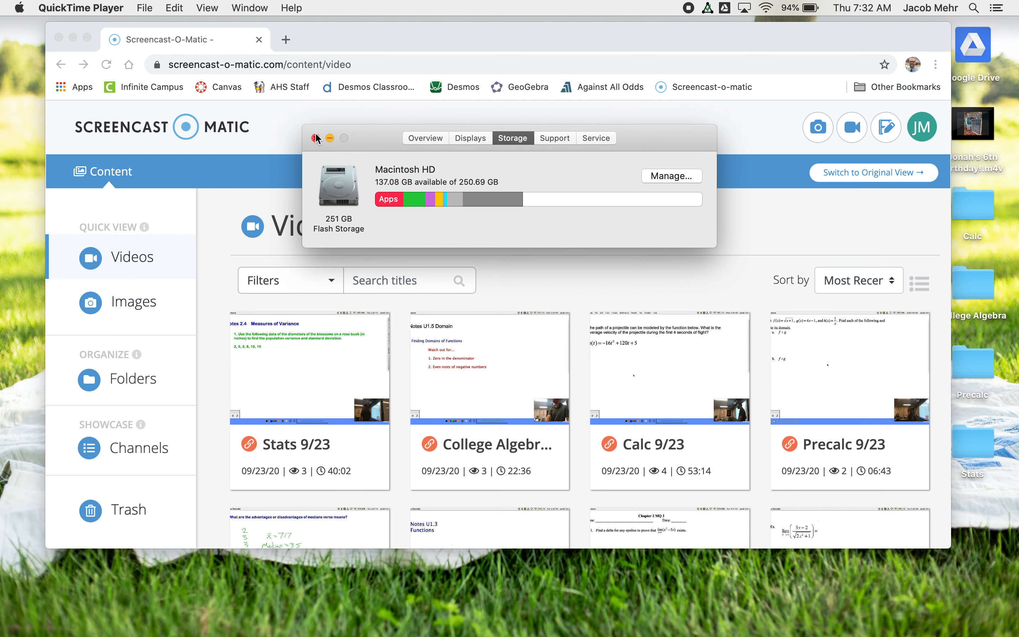
# Step: Close the About This Mac window
pyautogui.click(318, 138)
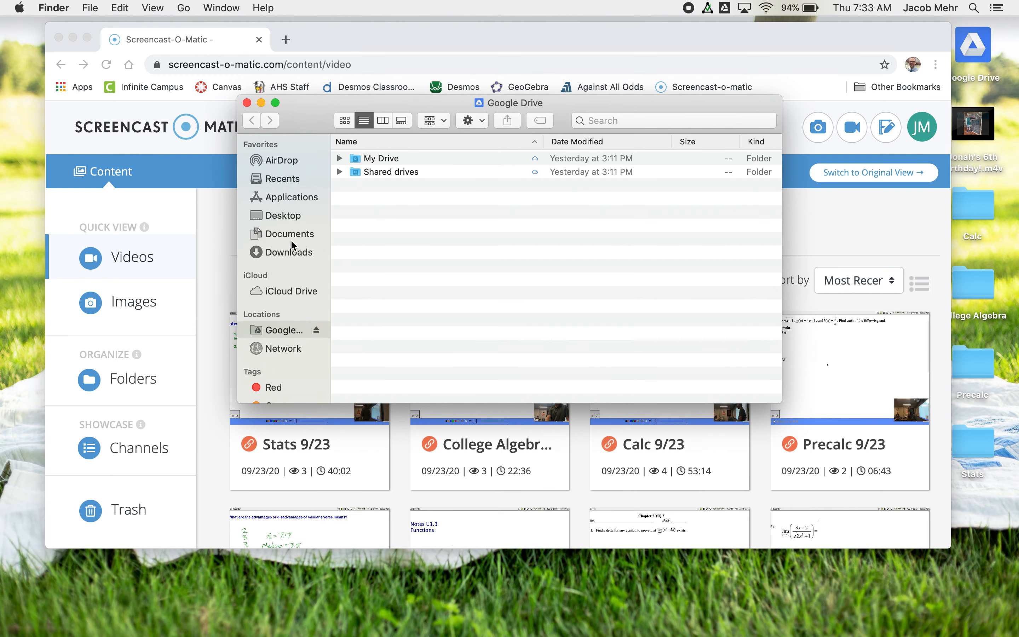
# Step: Browse Documents > Screencast-O-Matic > Recordings, look inside Calc 923, then return to Recordings
pyautogui.click(290, 234)
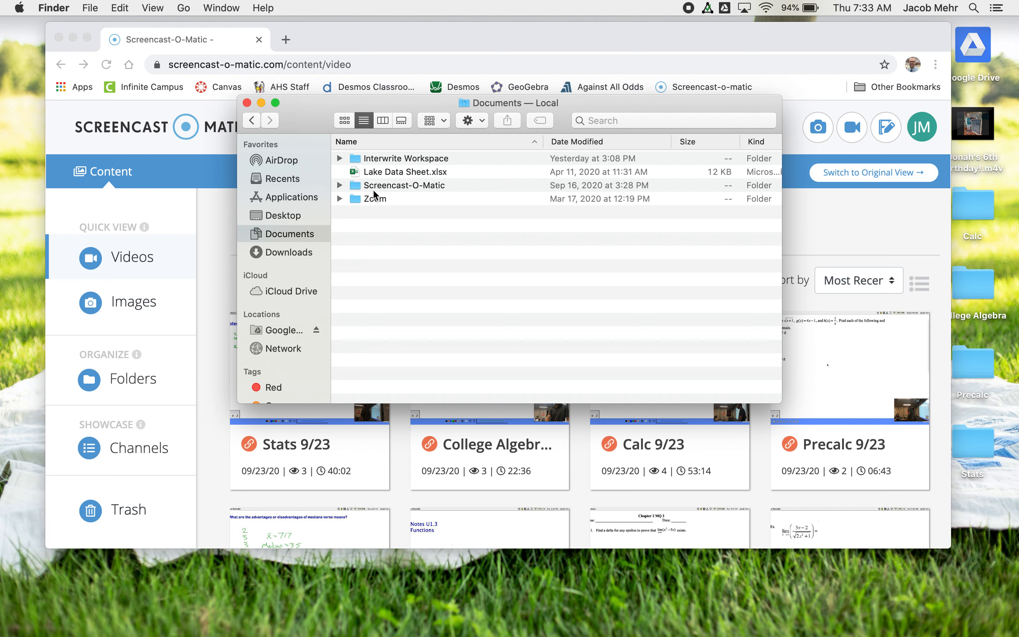
pyautogui.moveTo(379, 191)
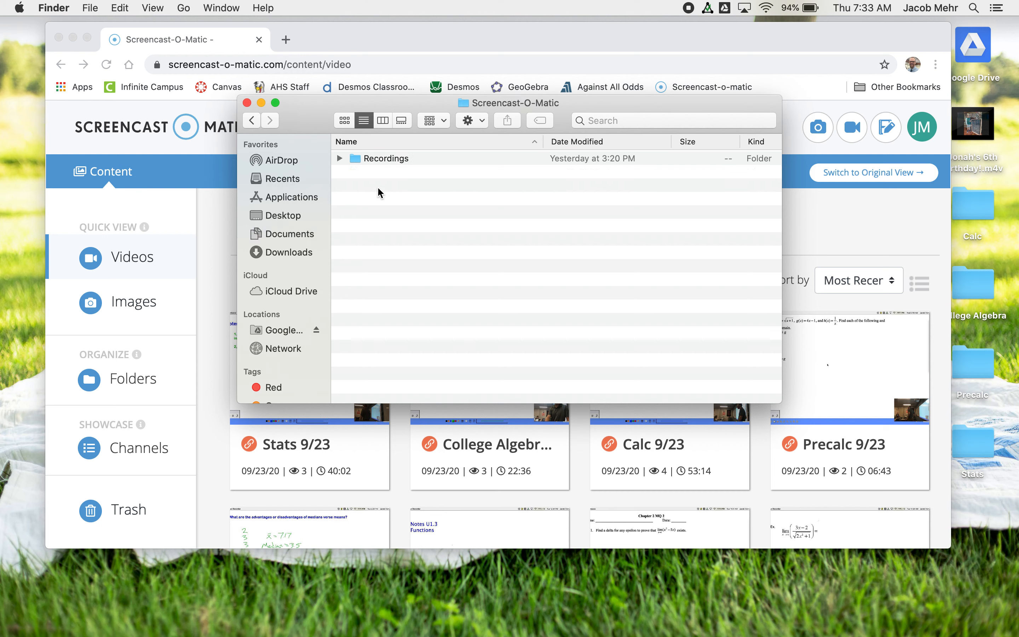
pyautogui.doubleClick(387, 158)
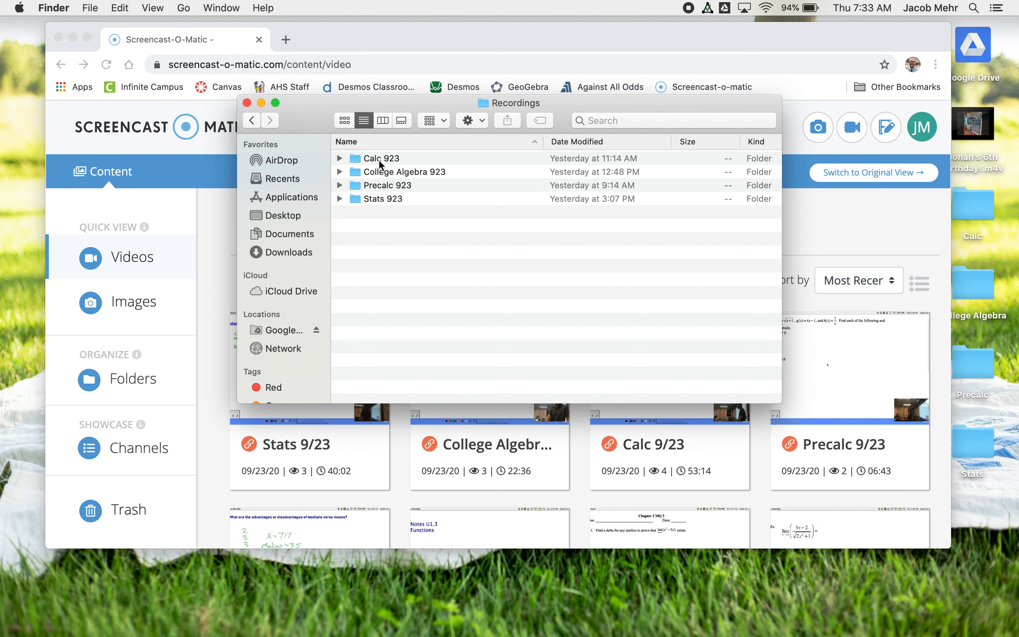
pyautogui.moveTo(390, 221)
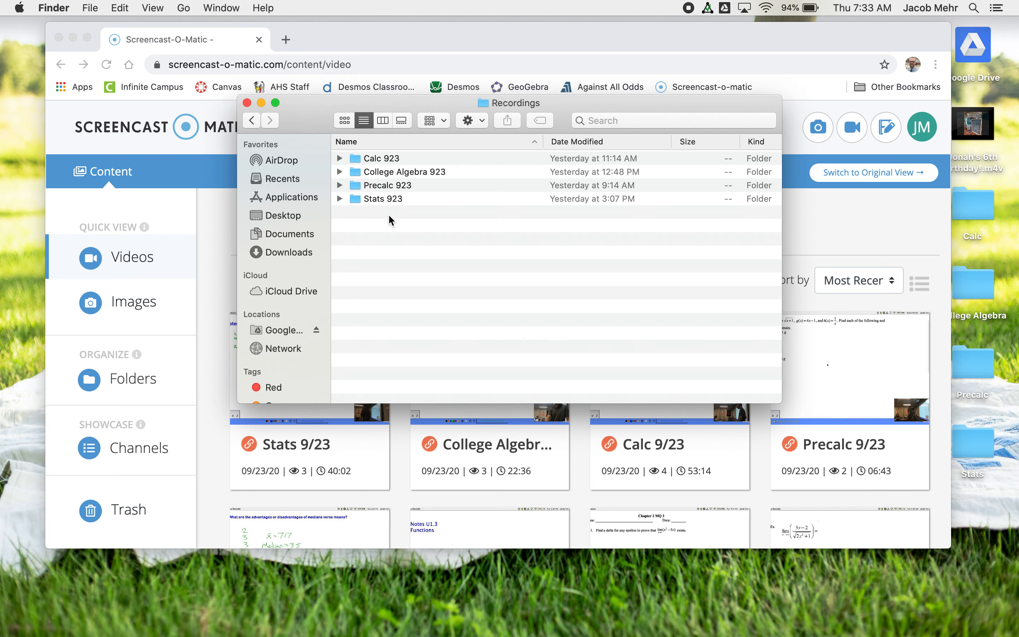
pyautogui.moveTo(399, 148)
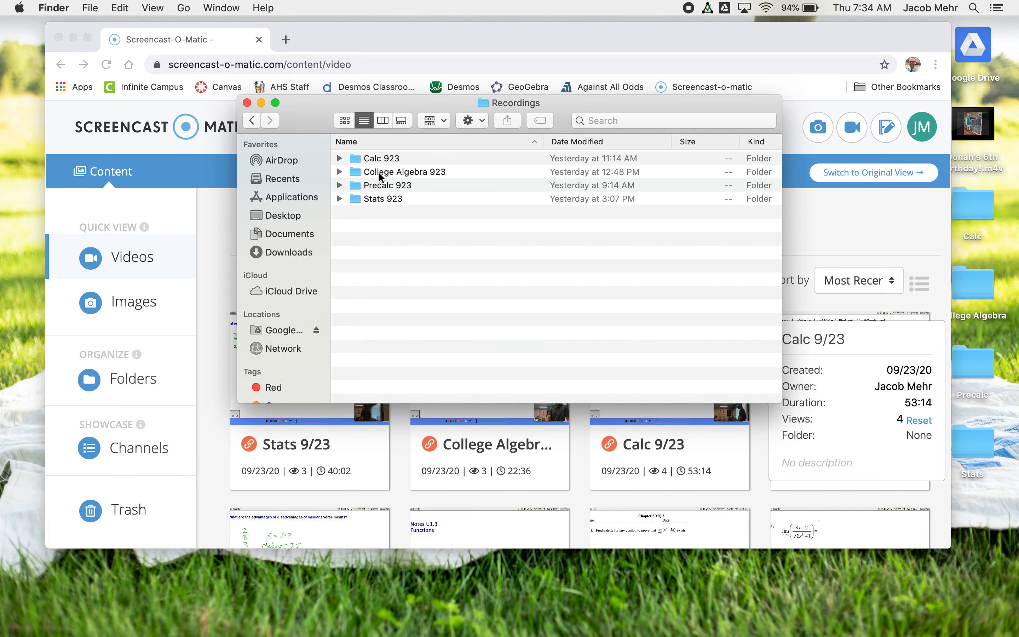
pyautogui.doubleClick(380, 158)
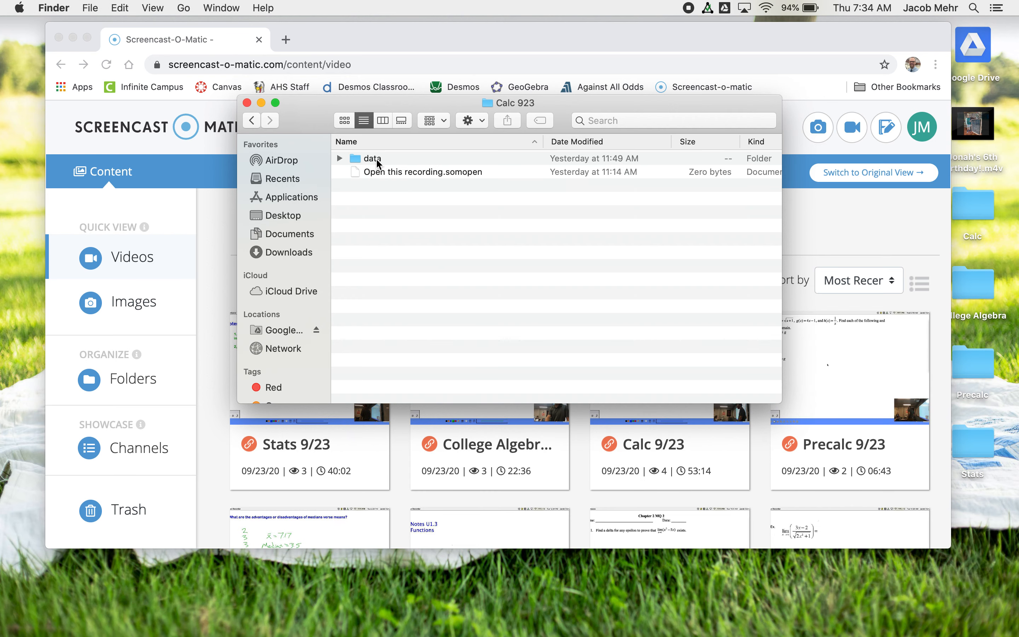
pyautogui.doubleClick(372, 158)
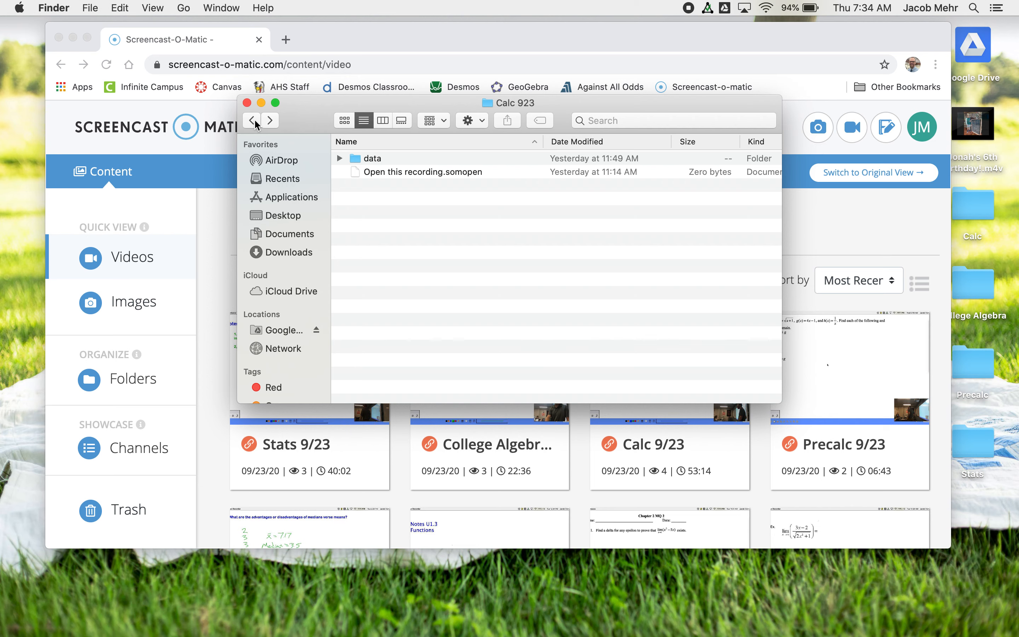
pyautogui.click(251, 121)
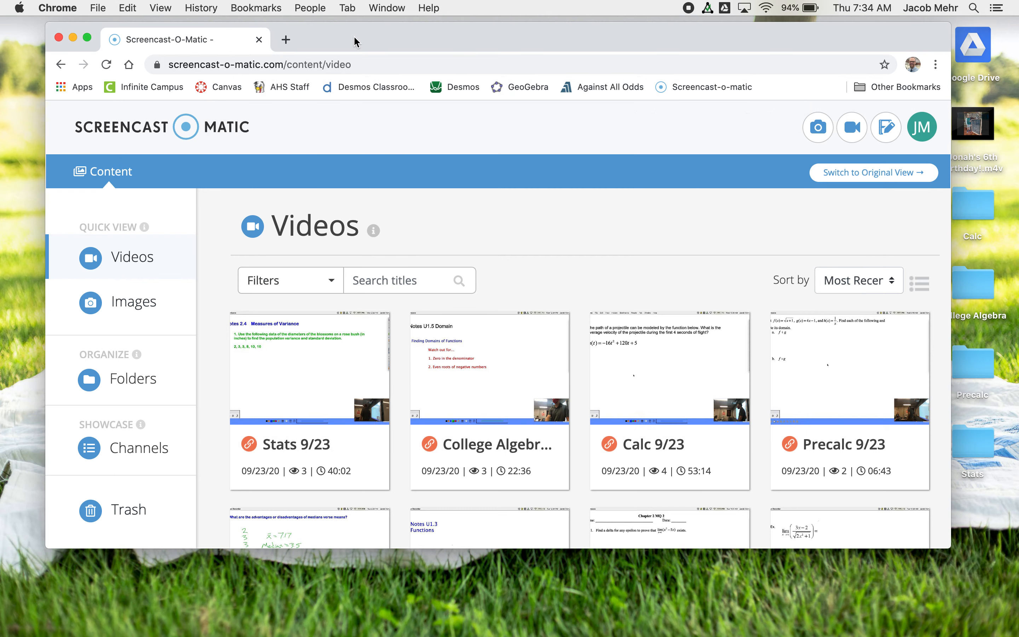
# Step: Bring Recordings forward and highlight the Calc 923 folder
pyautogui.scroll(-3)
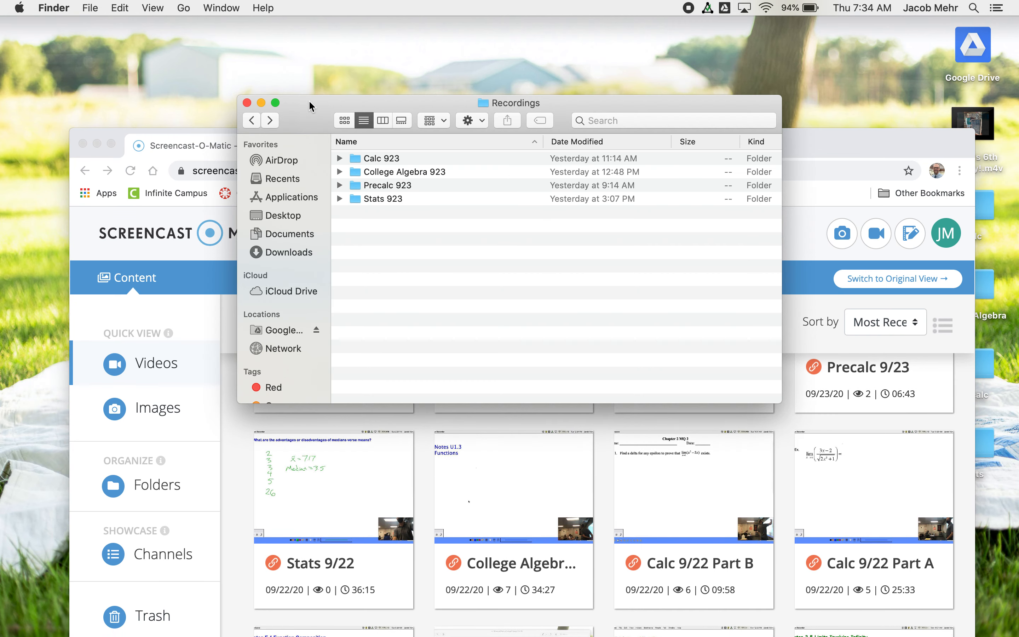
pyautogui.moveTo(423, 199)
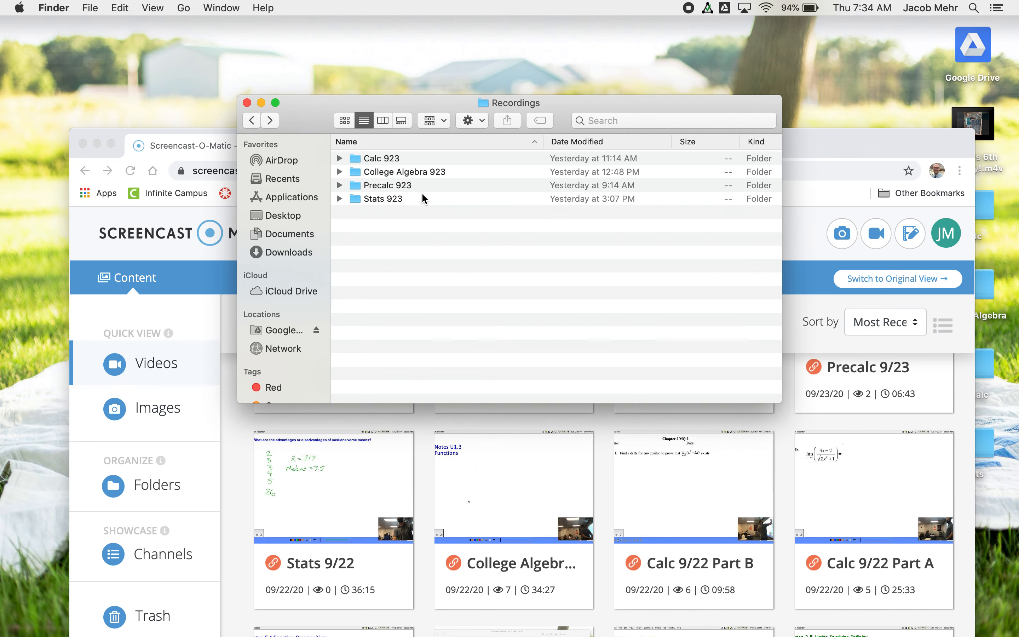
pyautogui.moveTo(417, 203)
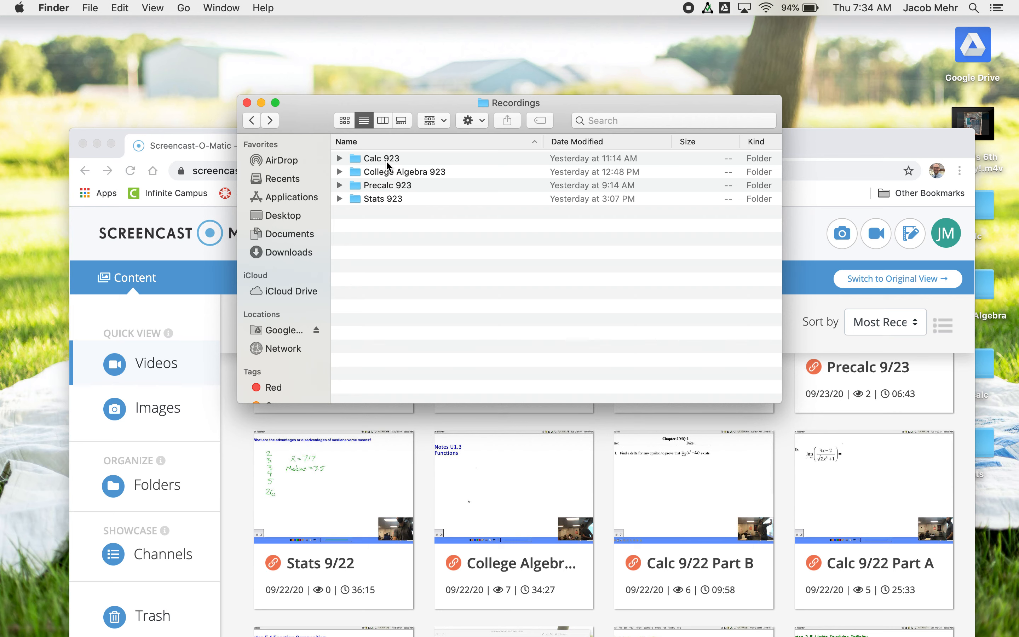
pyautogui.moveTo(391, 168)
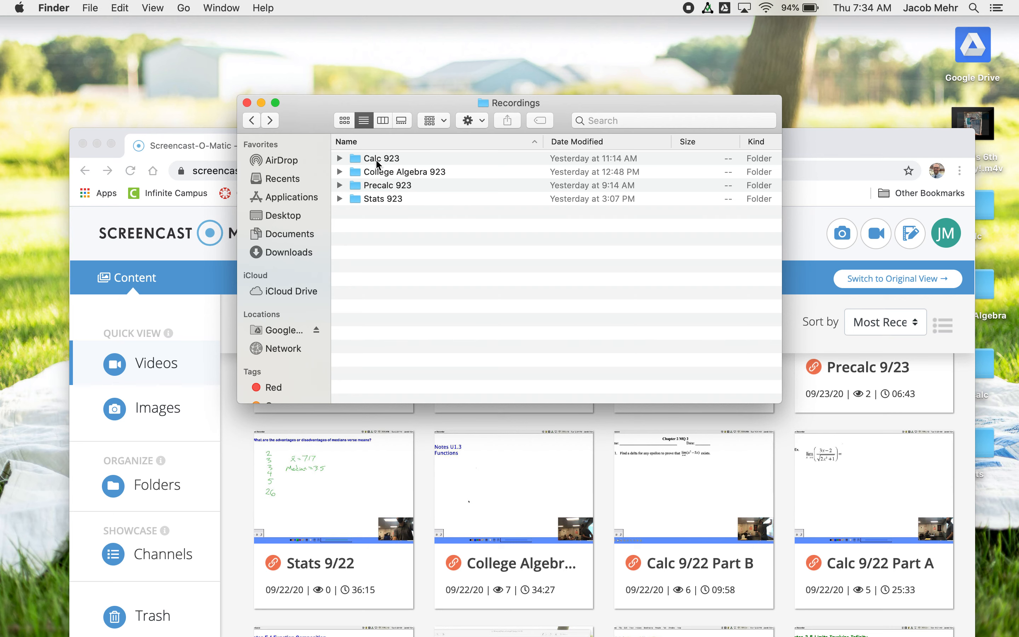
pyautogui.click(381, 157)
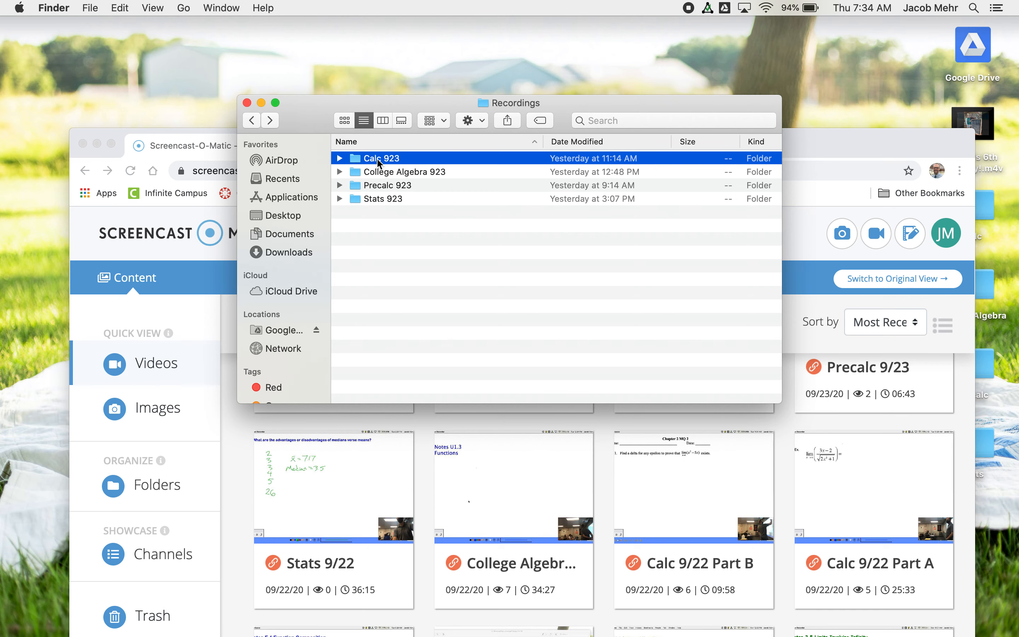
pyautogui.rightClick(380, 157)
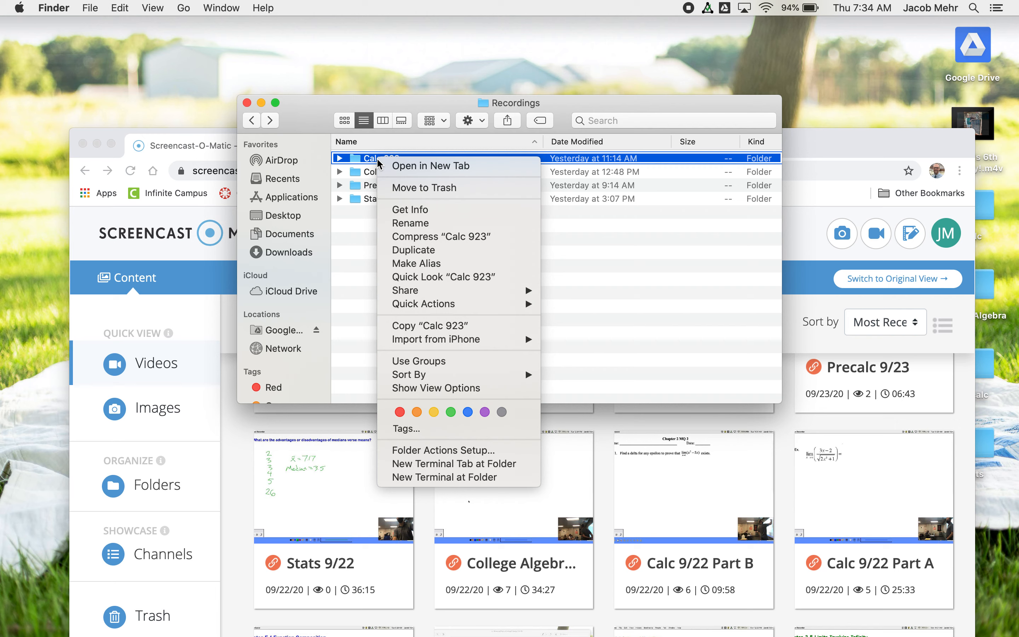
pyautogui.click(410, 210)
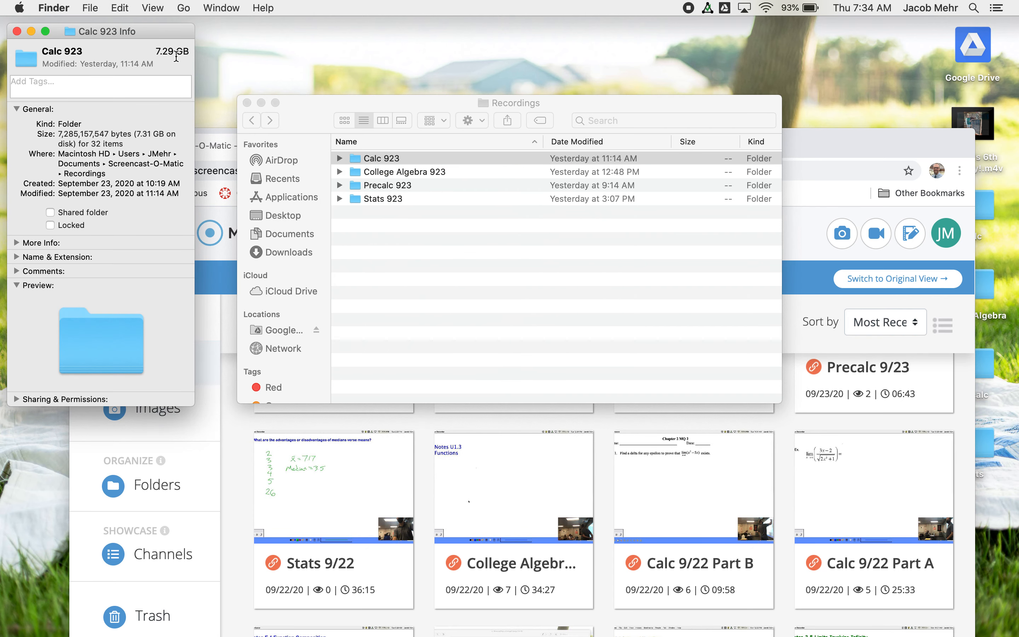
pyautogui.moveTo(159, 77)
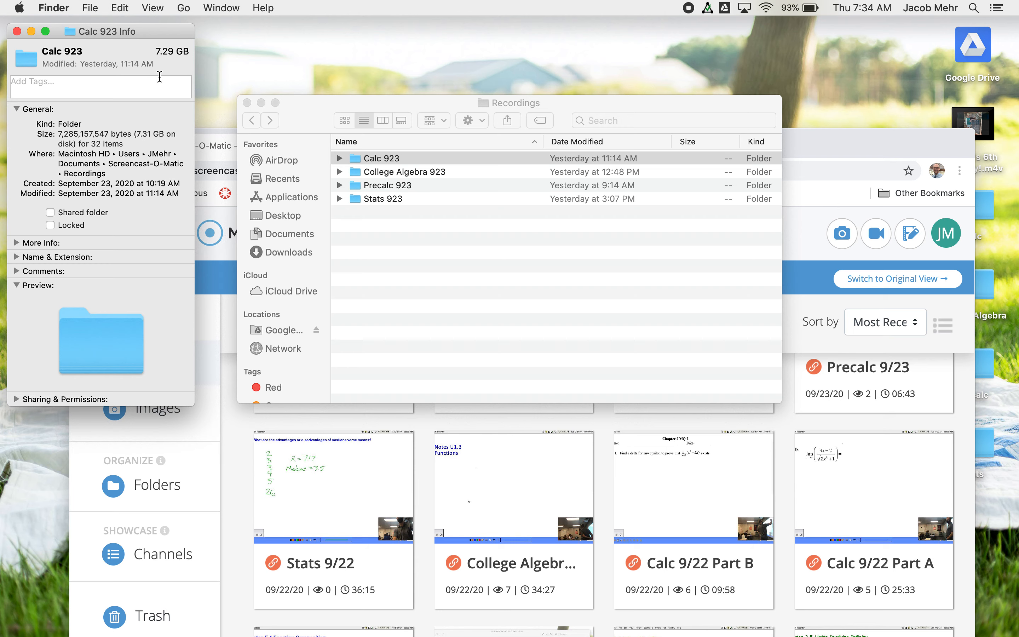
pyautogui.click(380, 158)
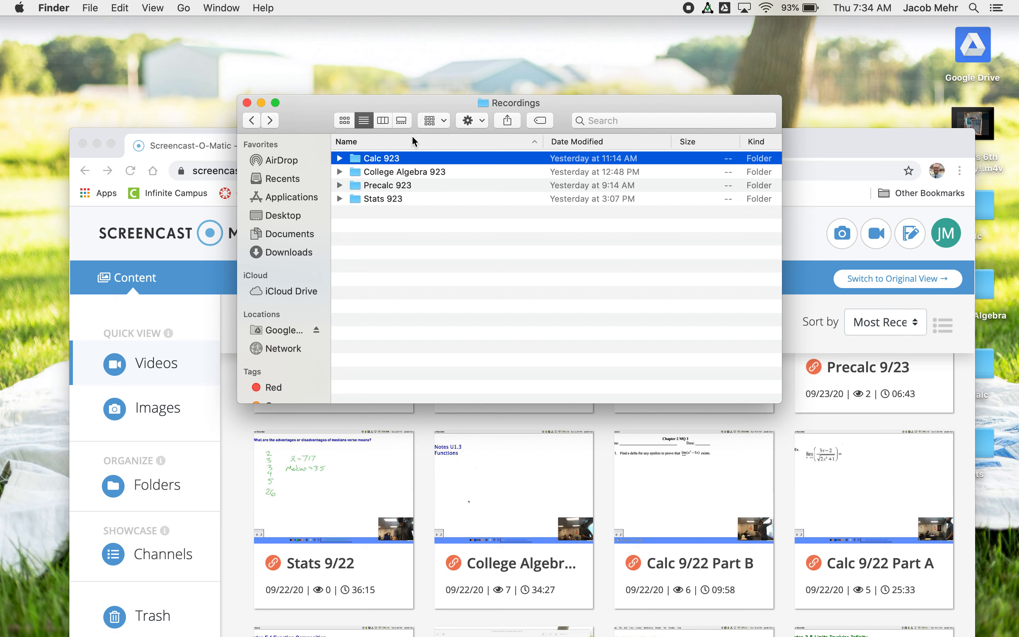
pyautogui.rightClick(407, 171)
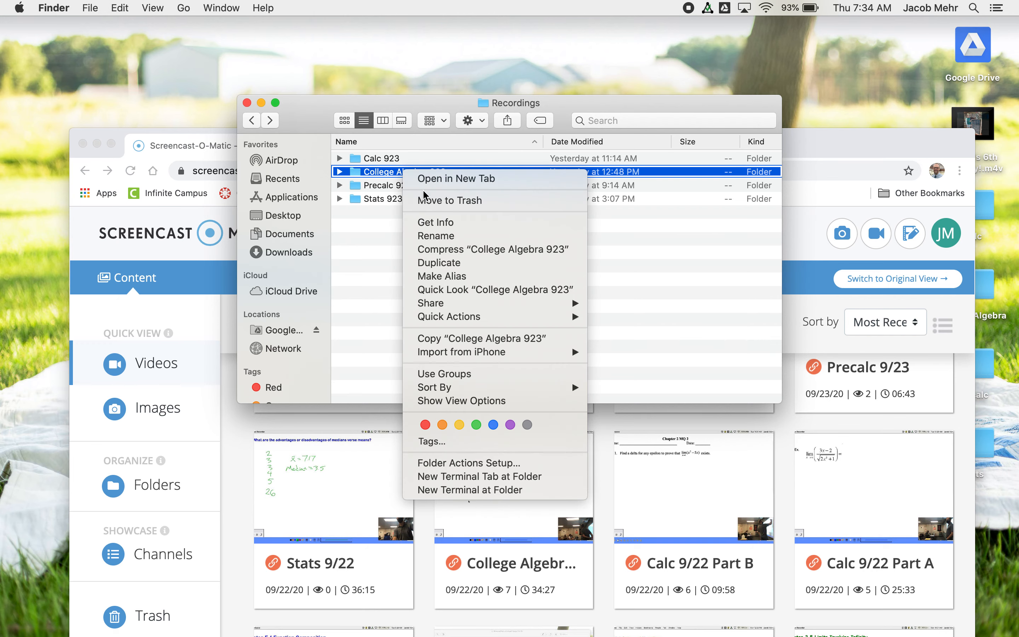
pyautogui.click(451, 222)
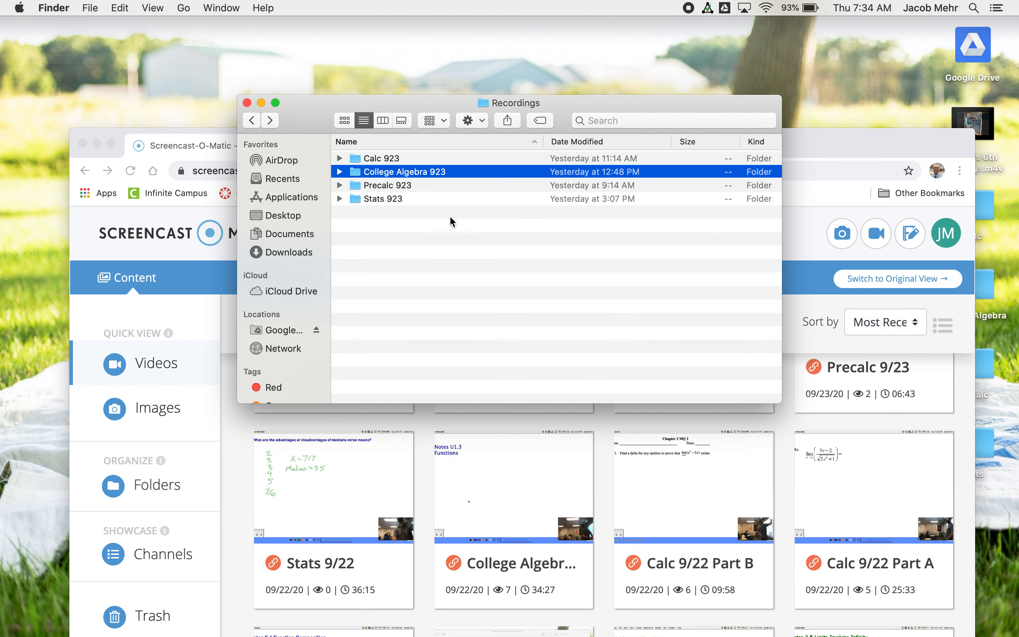
pyautogui.press('cmd+i')
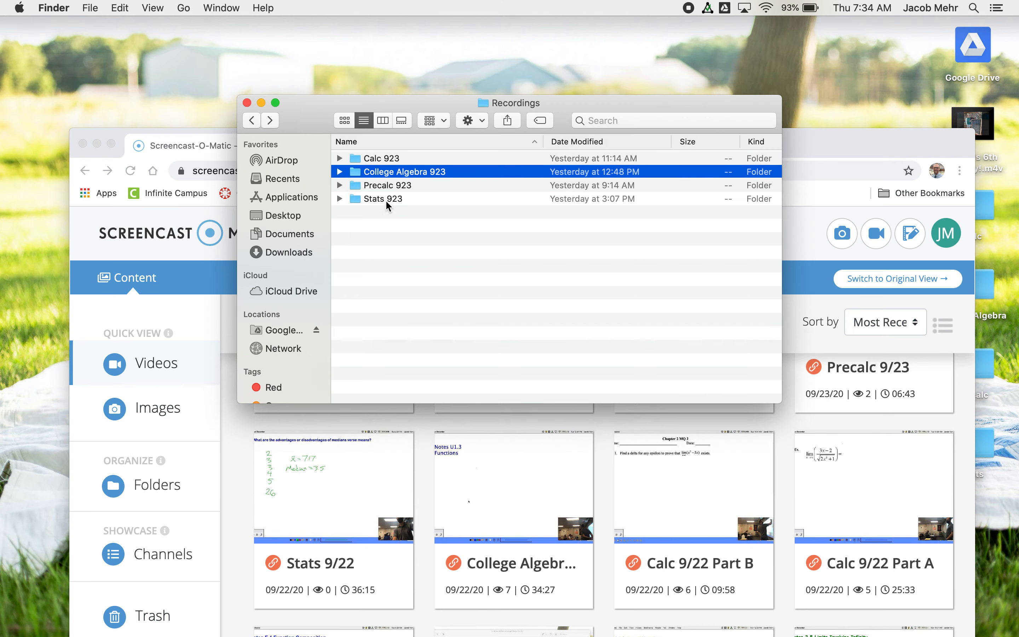
pyautogui.moveTo(462, 209)
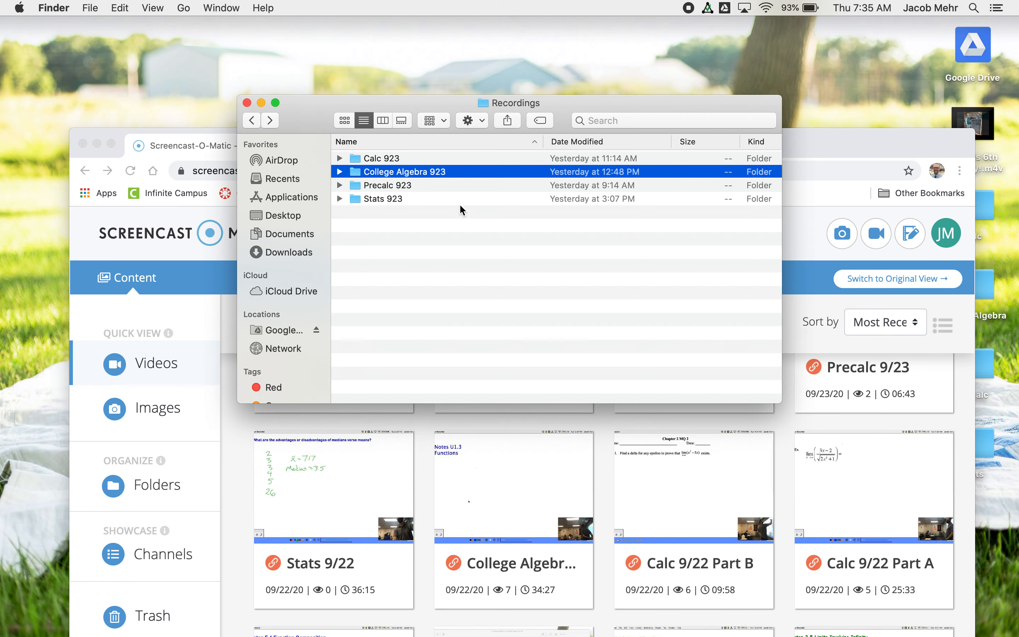
pyautogui.moveTo(380, 174)
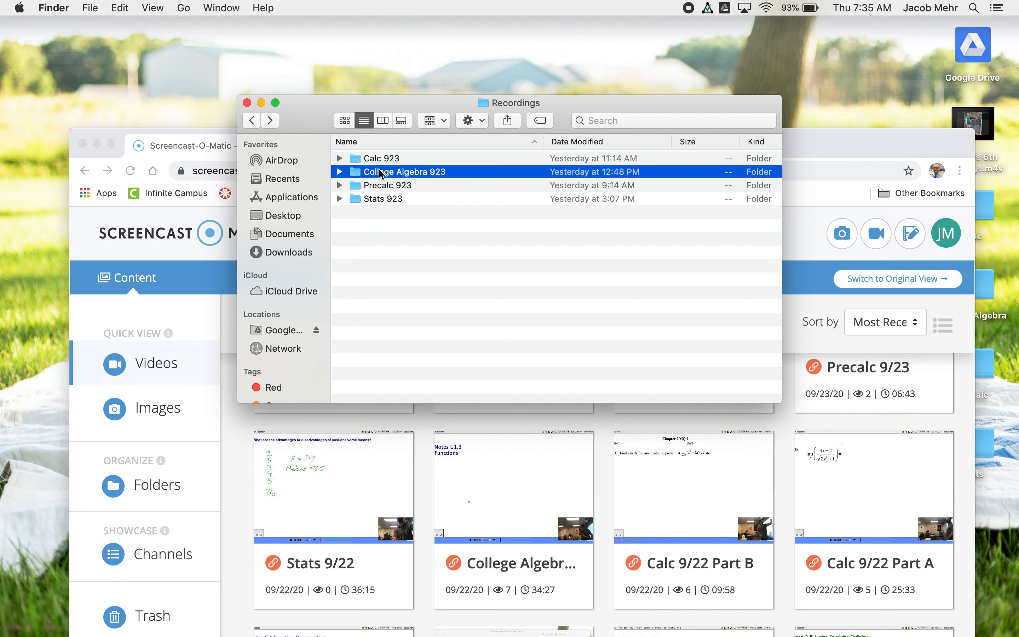
pyautogui.moveTo(139, 112)
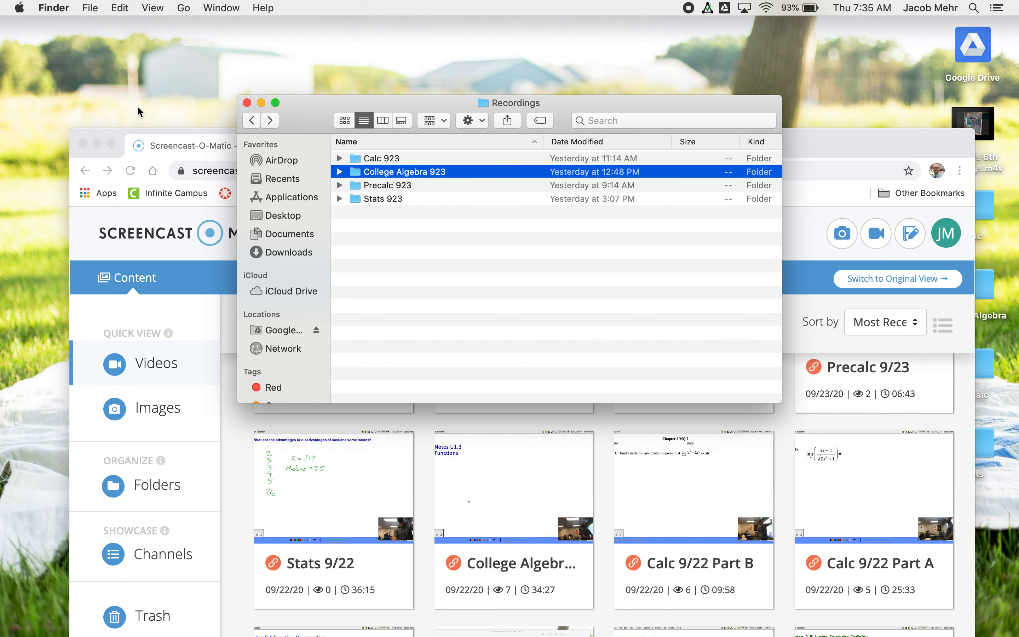
pyautogui.click(17, 7)
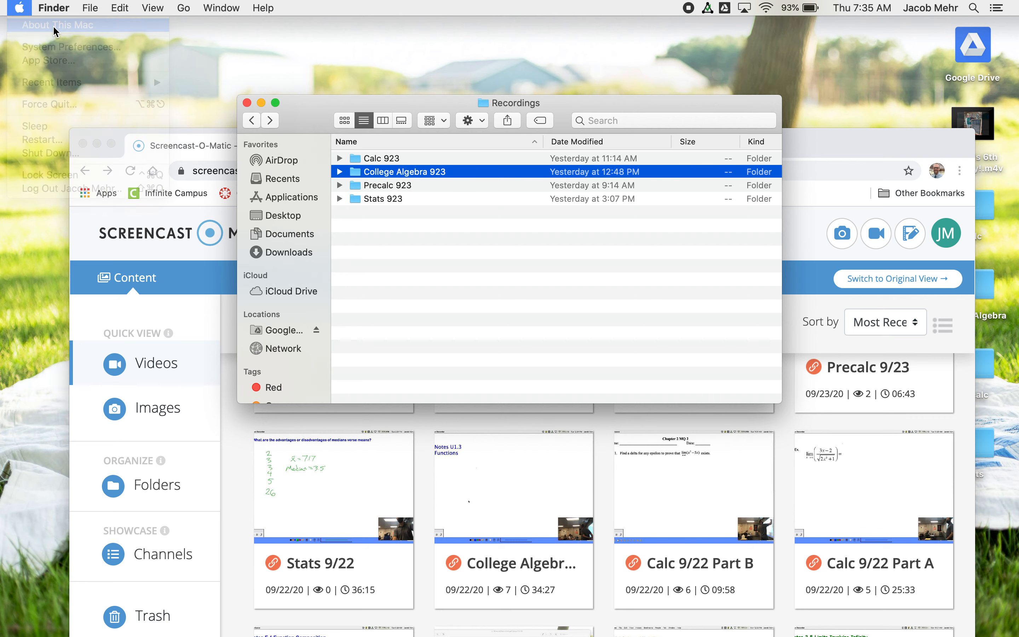
pyautogui.click(57, 25)
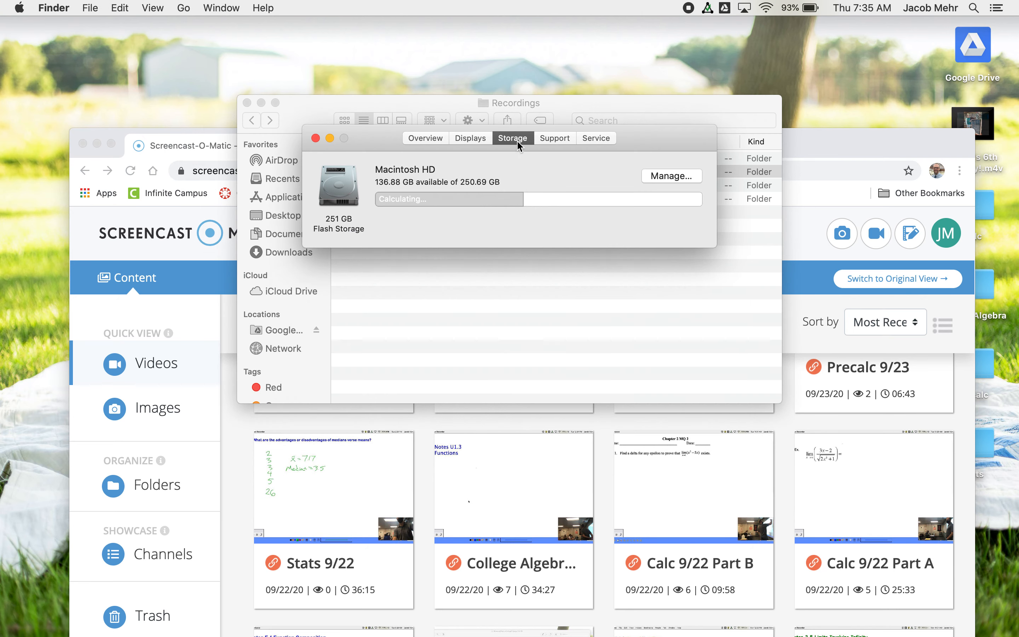
pyautogui.moveTo(524, 209)
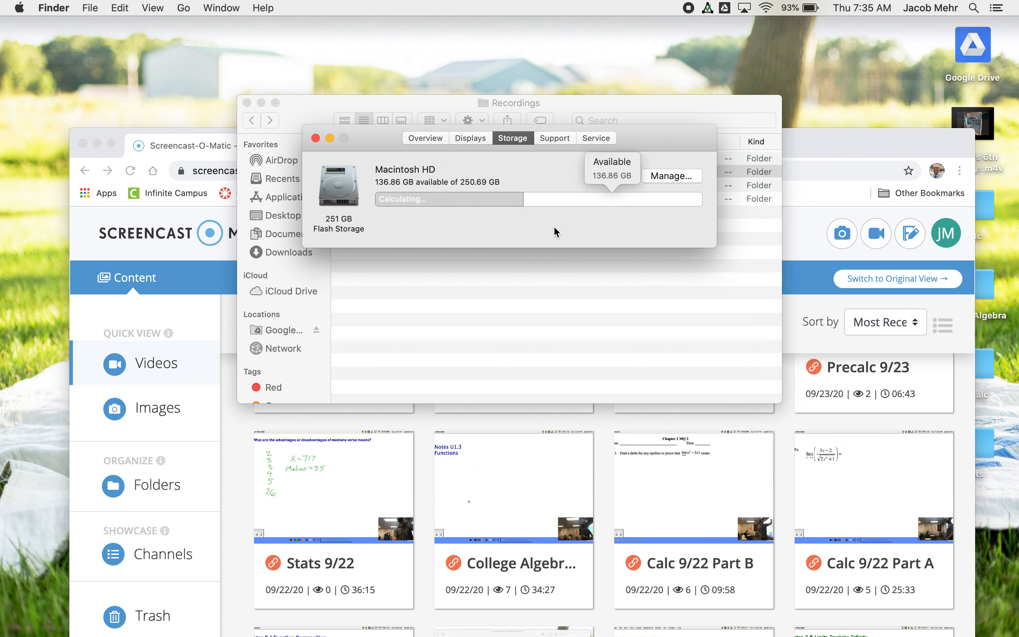
pyautogui.moveTo(601, 211)
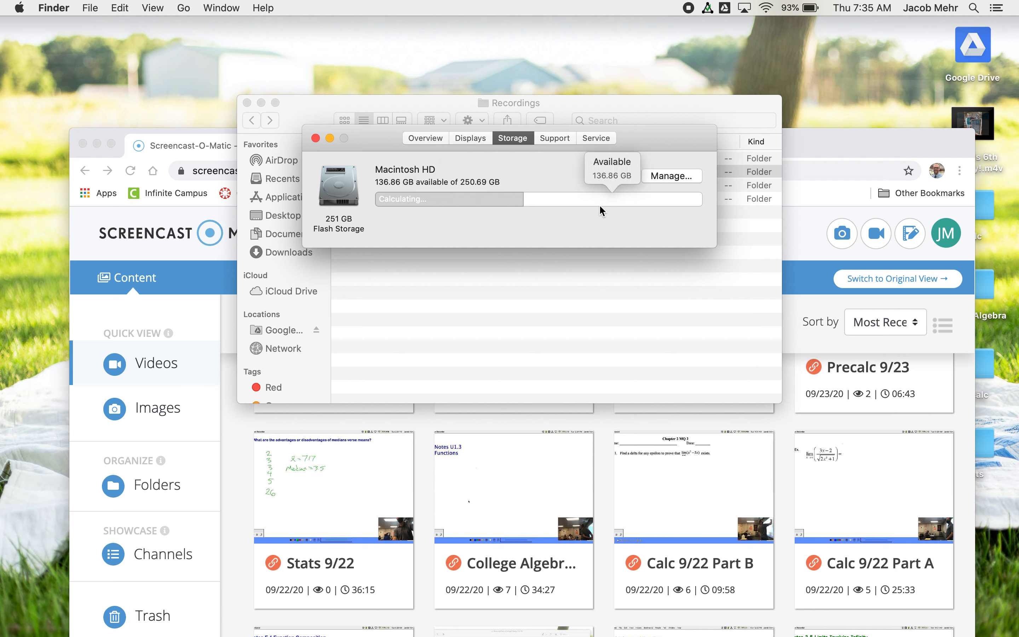
pyautogui.moveTo(640, 224)
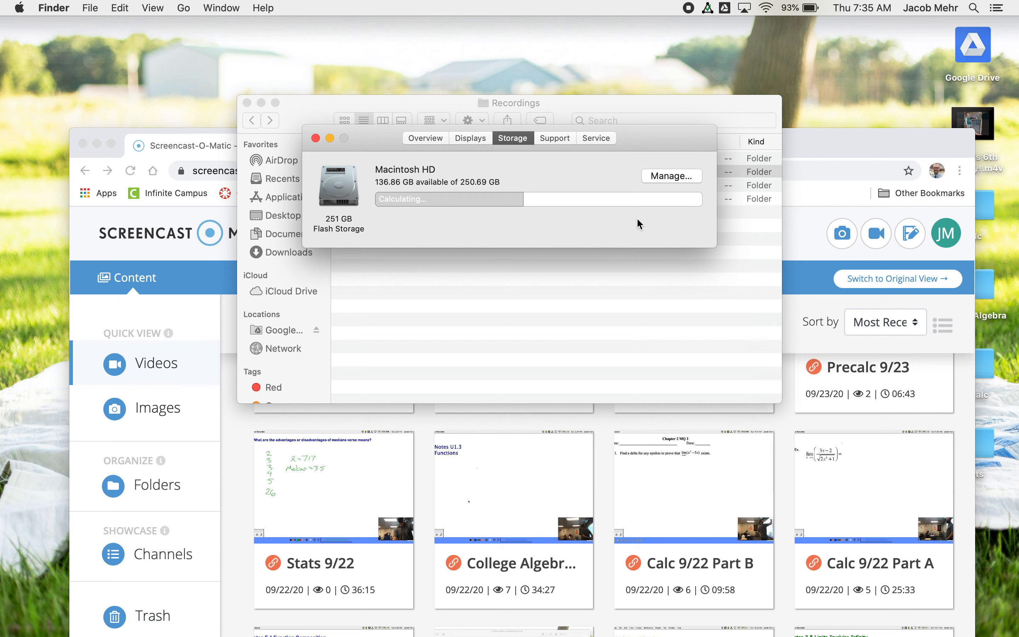
pyautogui.click(315, 138)
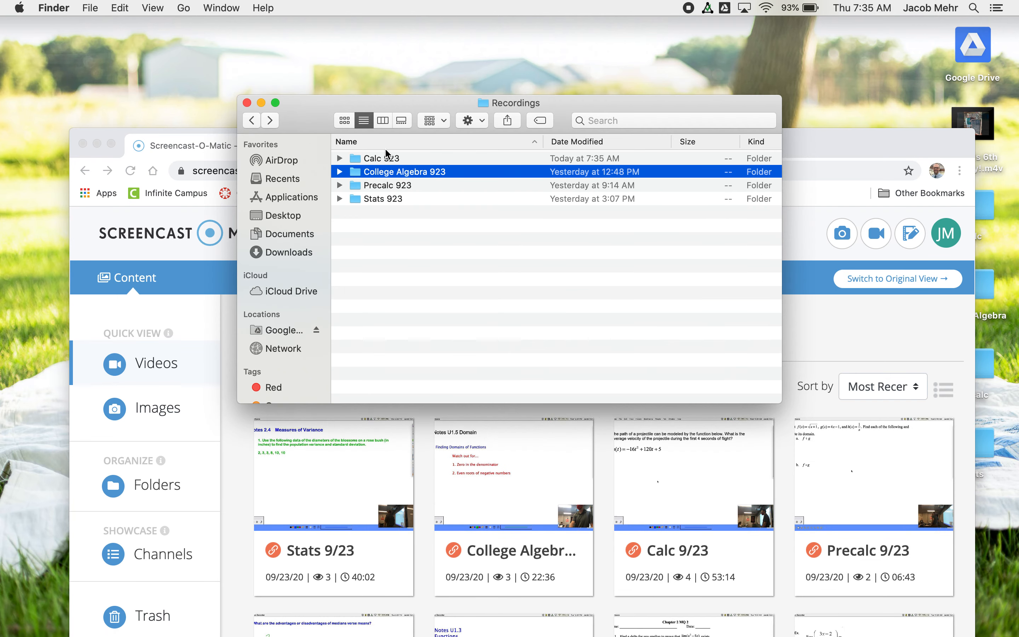
# Step: Select Calc 923 through Stats 923, move all four to Trash, and close the empty window
pyautogui.click(380, 157)
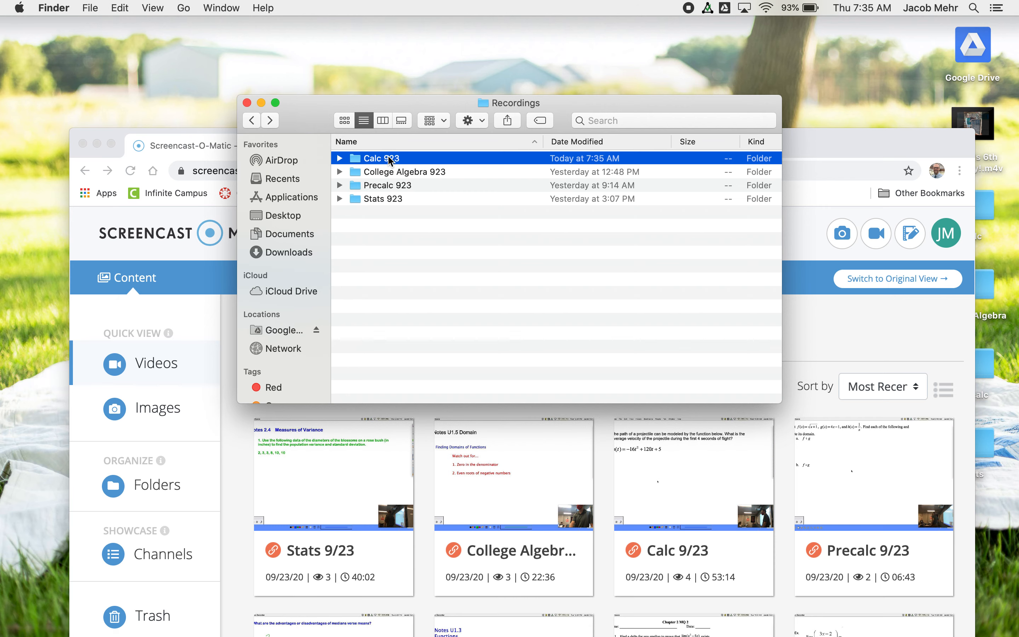
pyautogui.click(407, 171)
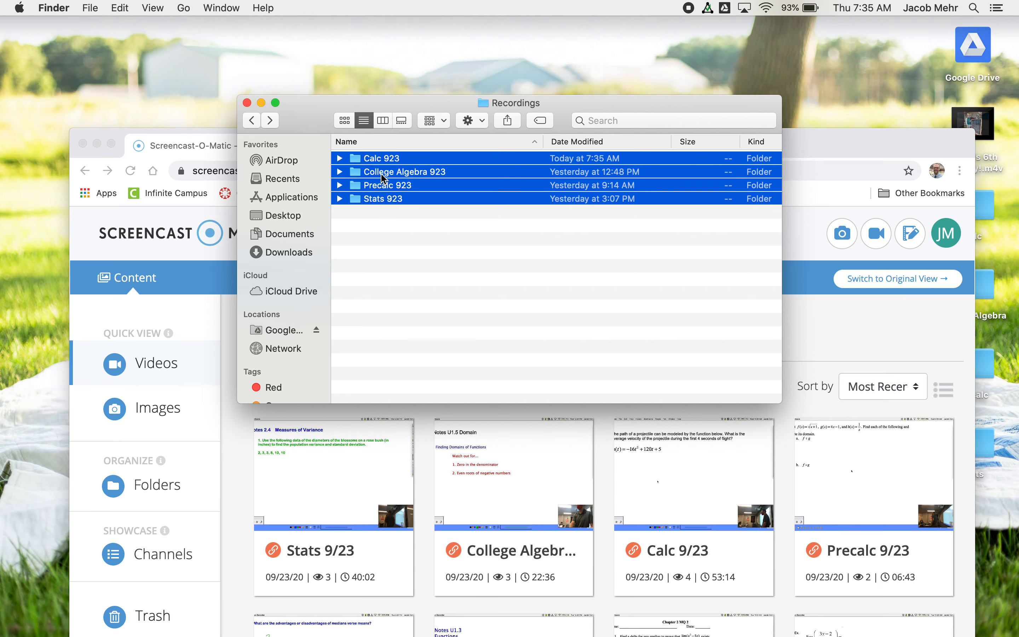
pyautogui.rightClick(385, 184)
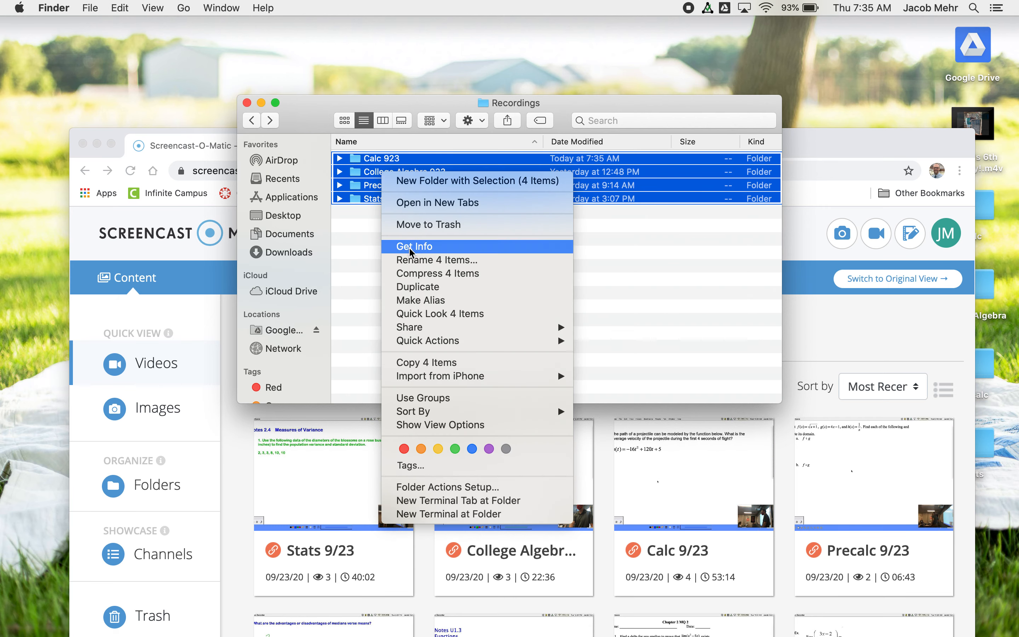
pyautogui.moveTo(428, 225)
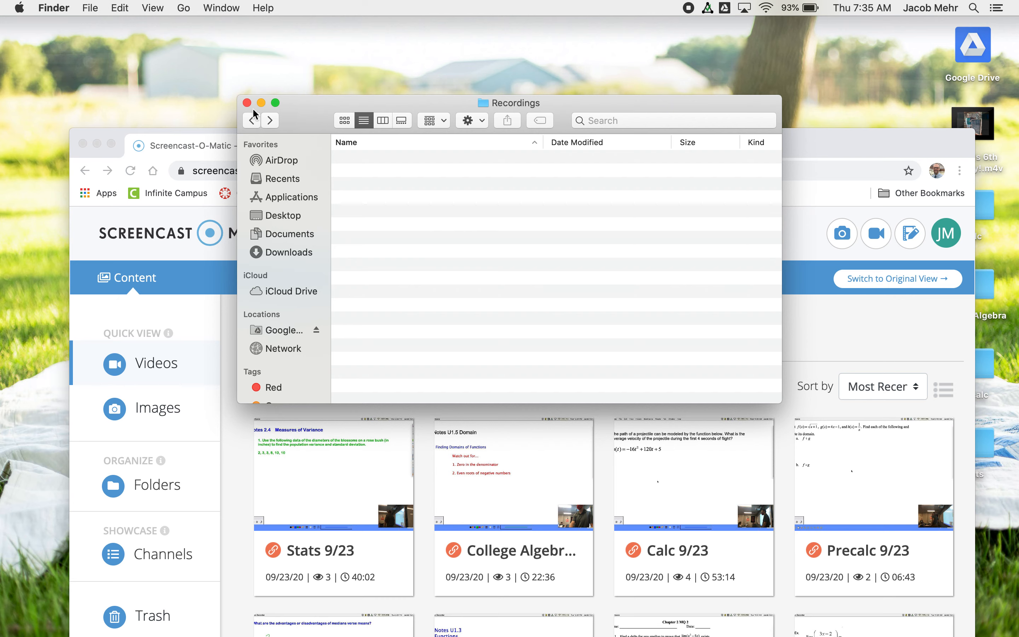
pyautogui.click(247, 103)
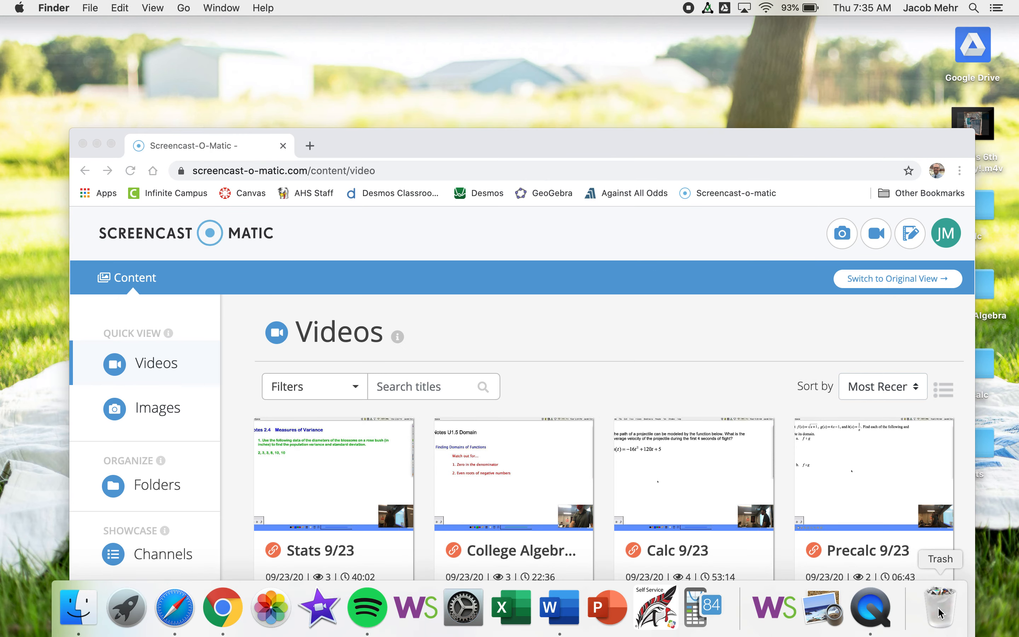
# Step: Empty the Trash holding the four class recording folders
pyautogui.click(940, 607)
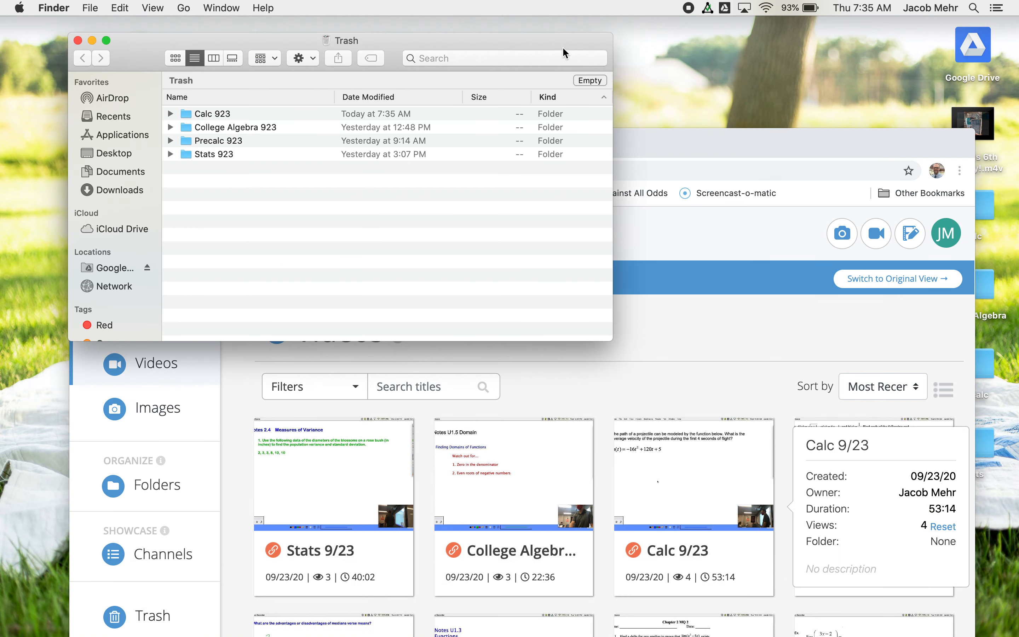
pyautogui.click(589, 80)
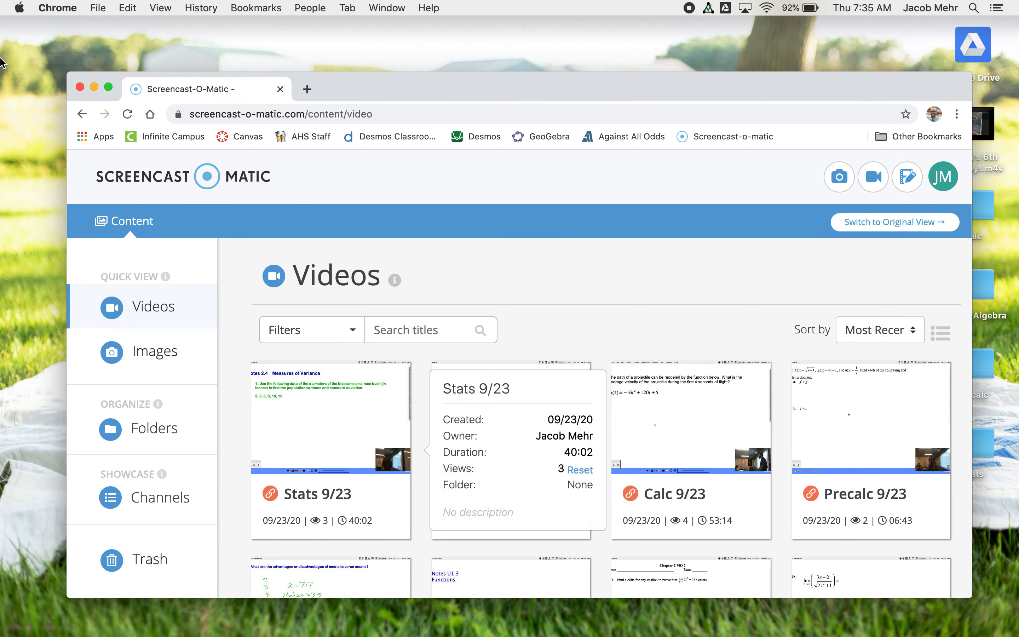
# Step: Show Macintosh HD storage again, now about 153.6 GB available of 250.69 GB
pyautogui.click(21, 7)
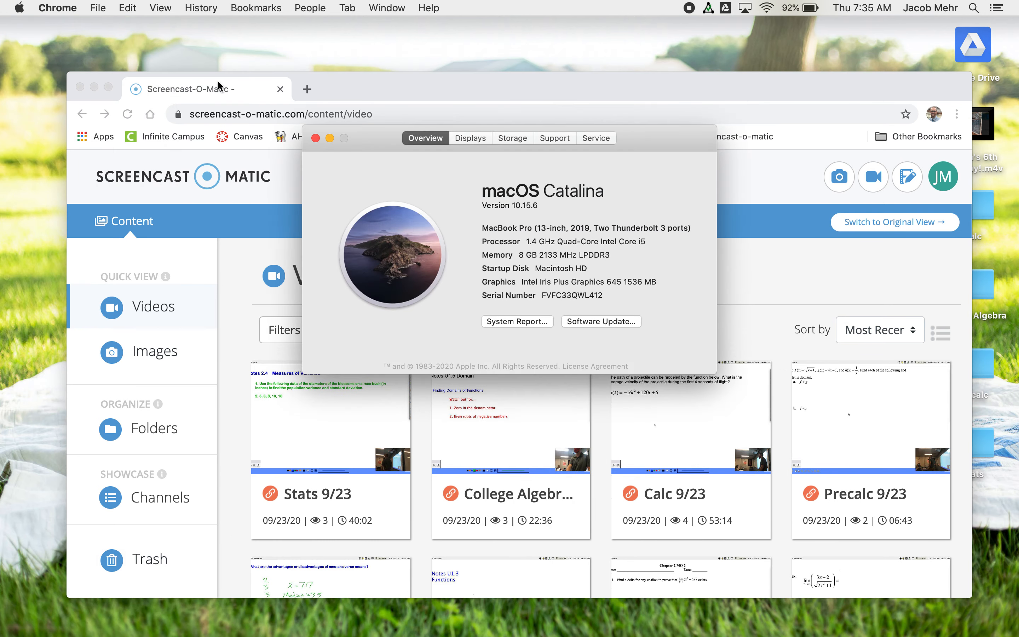
pyautogui.click(513, 138)
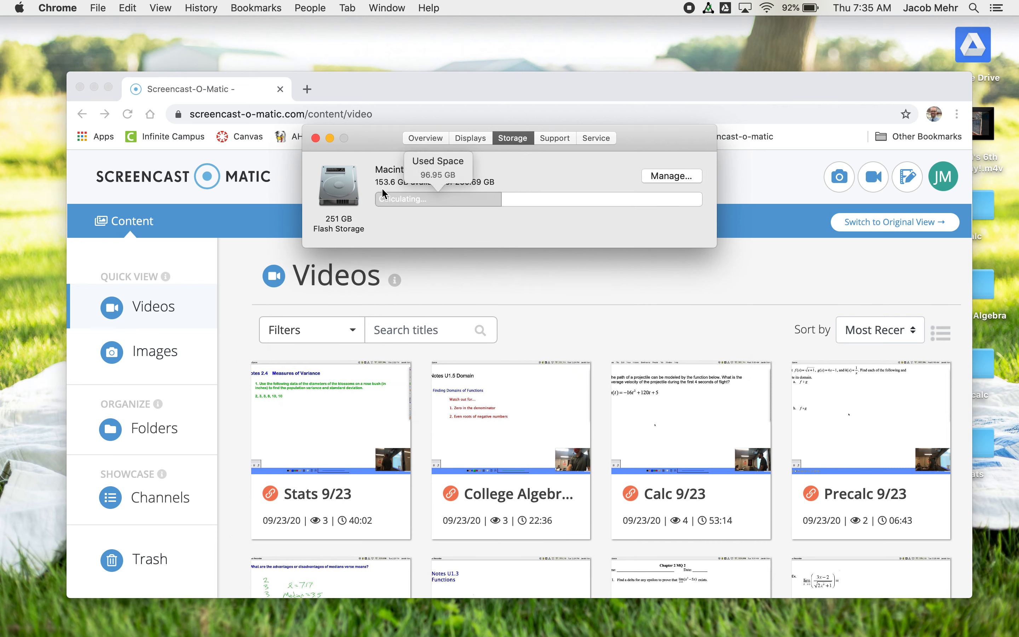
pyautogui.moveTo(603, 166)
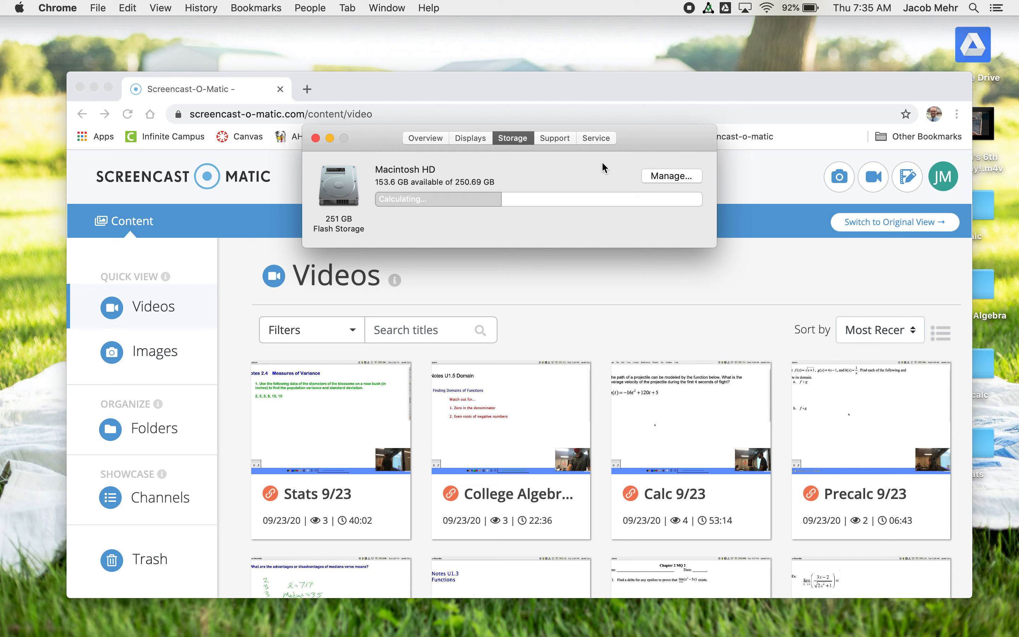
pyautogui.moveTo(621, 143)
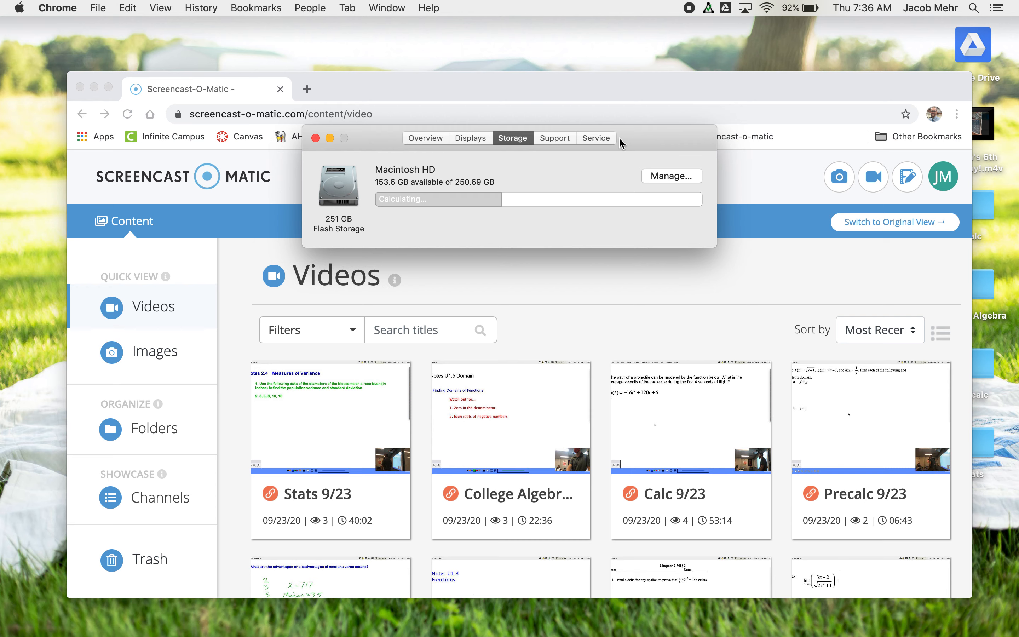